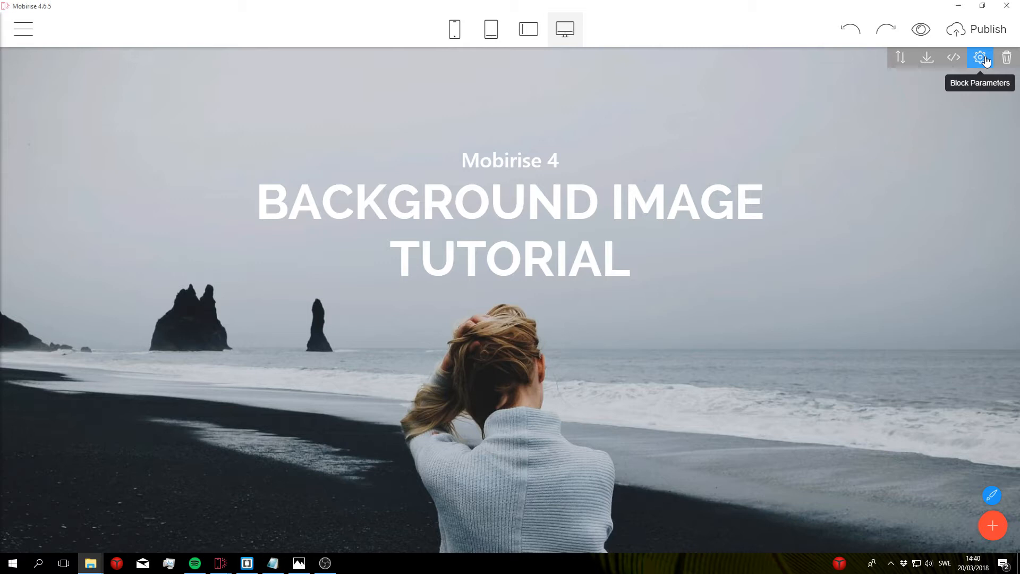
# Swap the header's background for the pexels-photo-540518 mountain photo from the computer
pyautogui.click(981, 58)
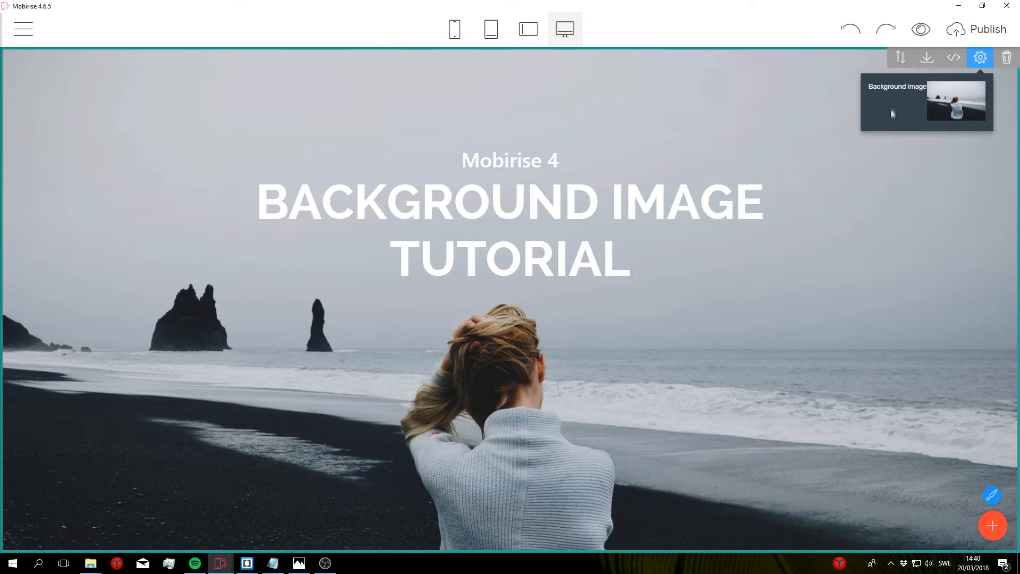
pyautogui.moveTo(955, 103)
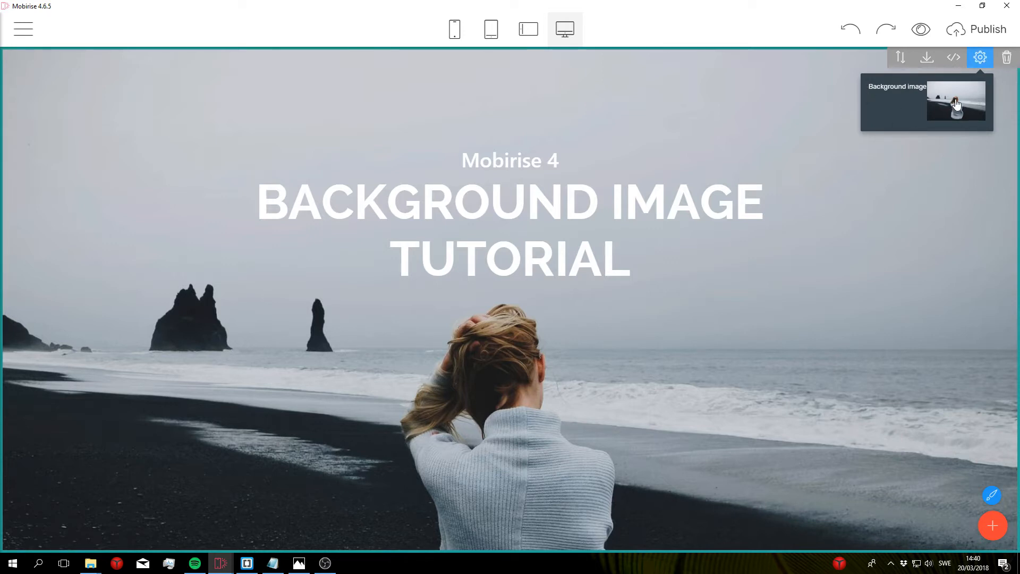
pyautogui.click(955, 102)
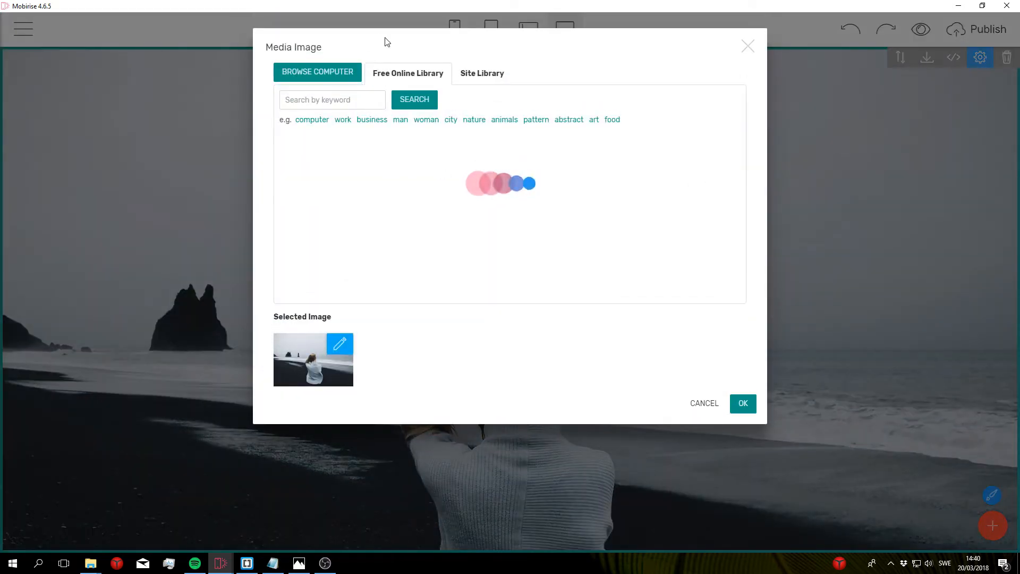
pyautogui.moveTo(400, 34)
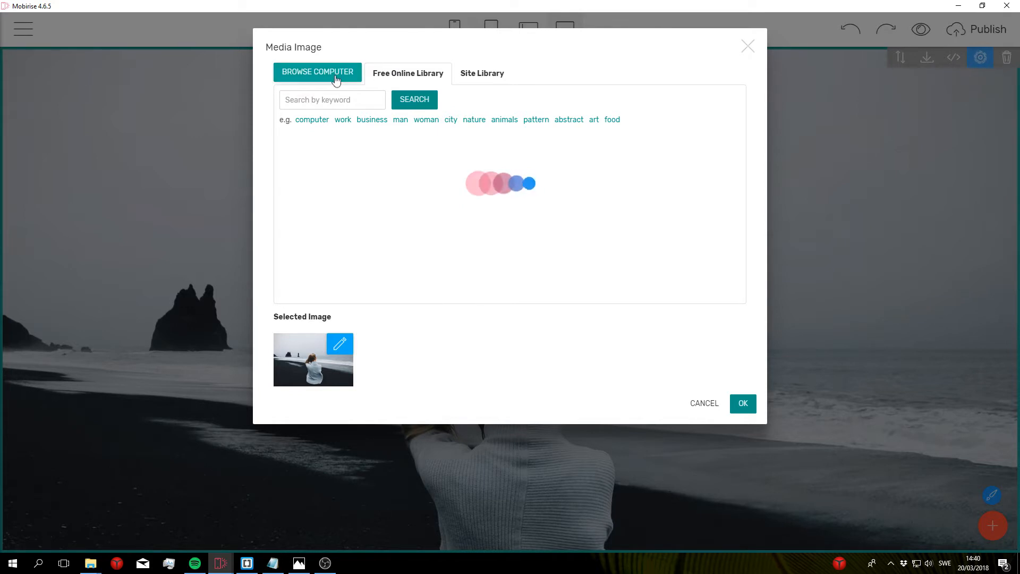
pyautogui.click(318, 71)
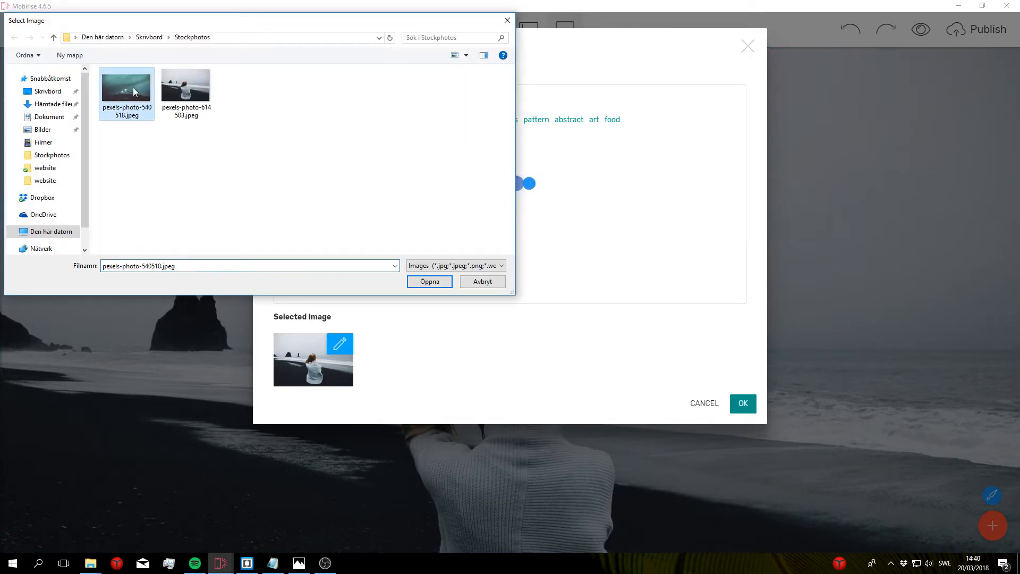
pyautogui.click(482, 280)
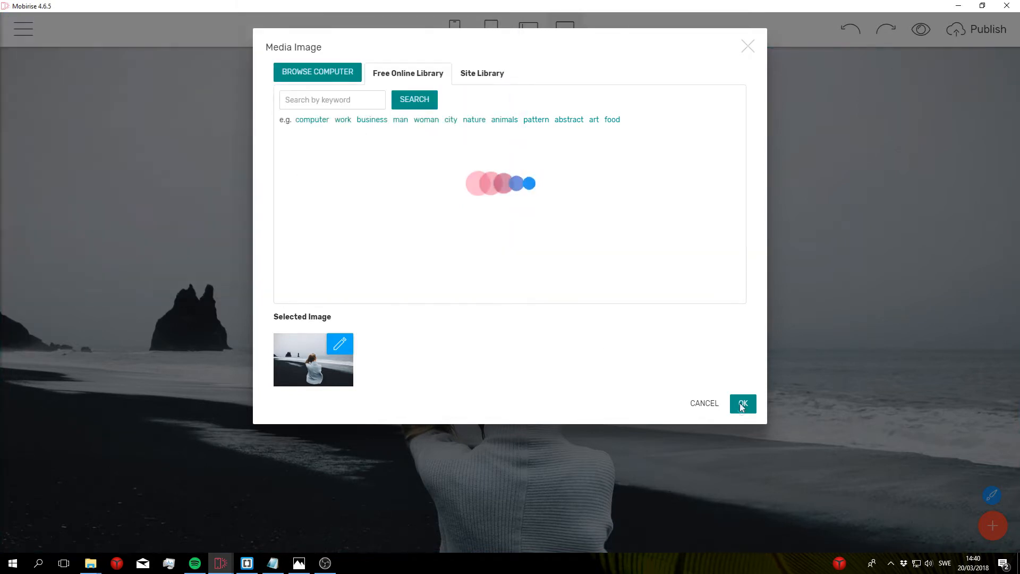
pyautogui.click(742, 404)
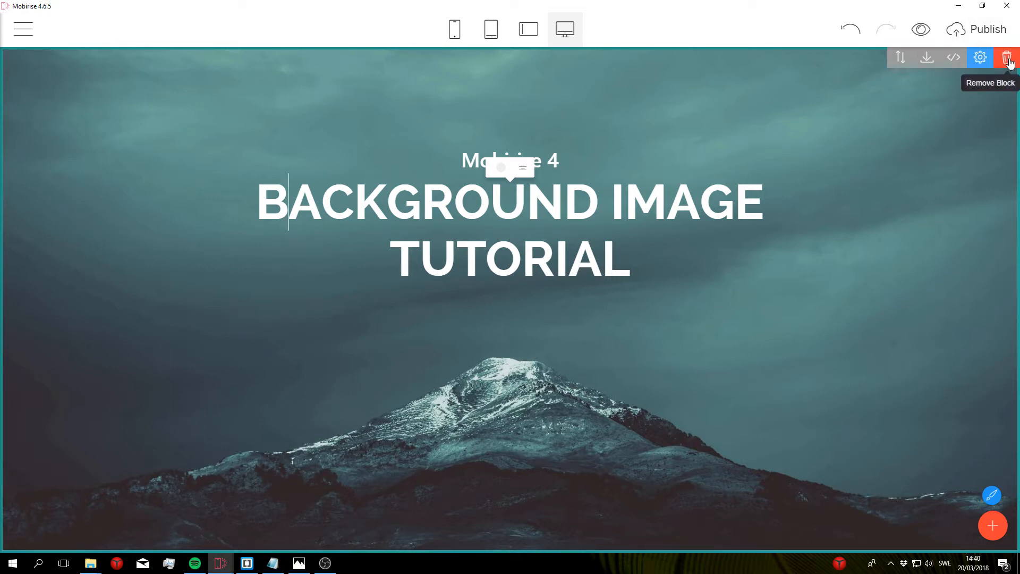
# Remove the header block and start a new block with an empty HTML/CSS code editor
pyautogui.click(1007, 58)
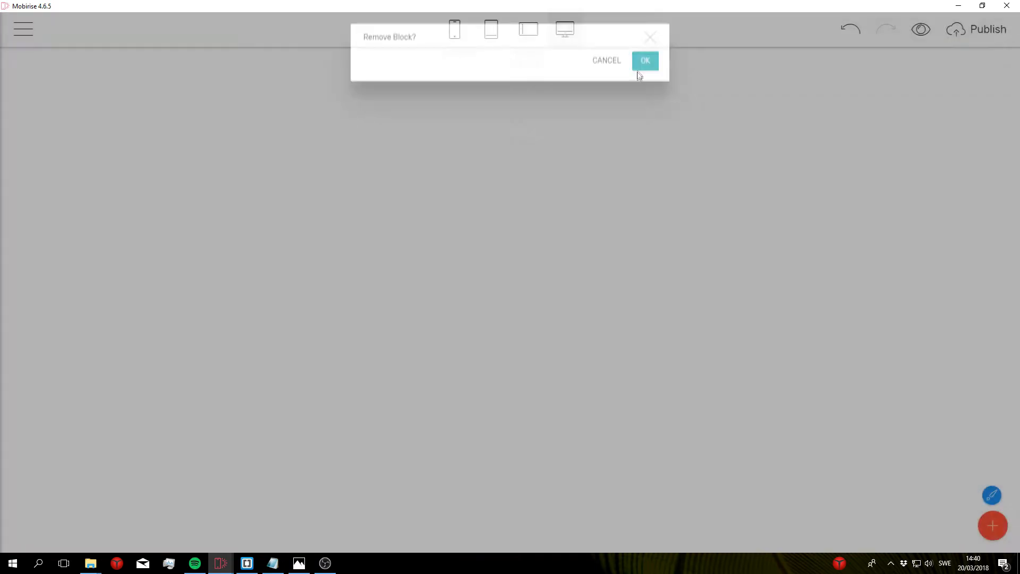
pyautogui.click(644, 60)
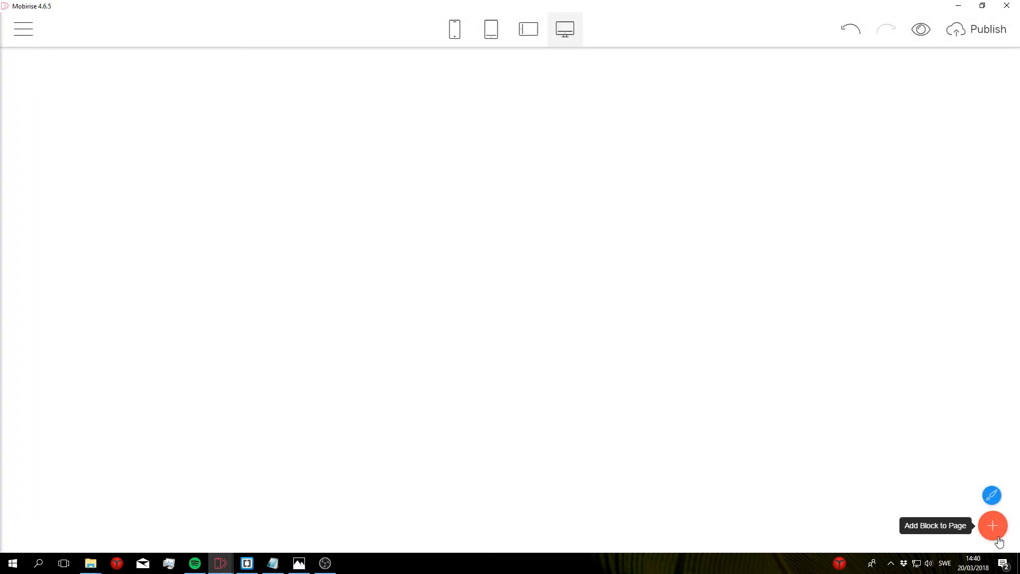
pyautogui.click(991, 526)
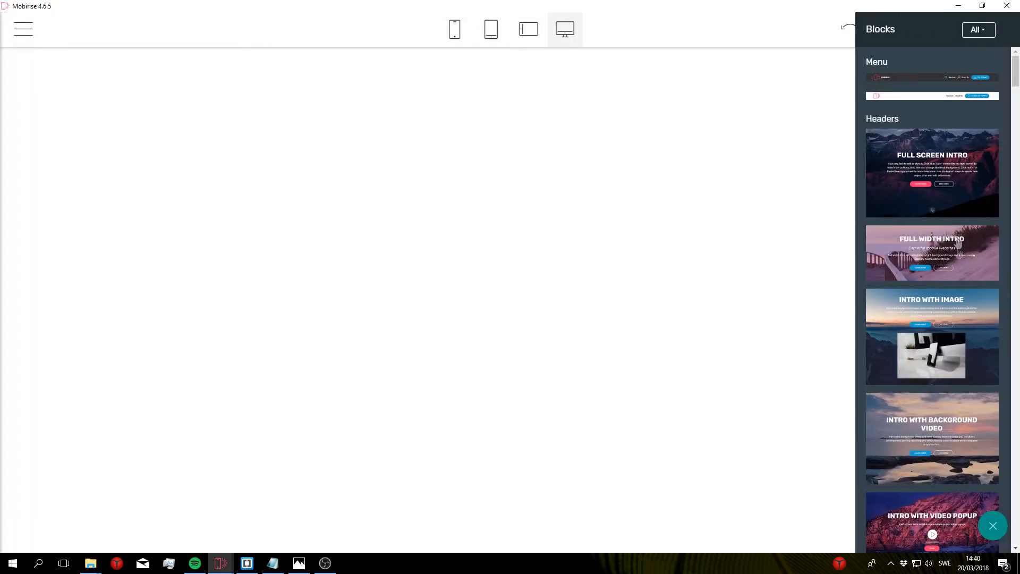
pyautogui.moveTo(904, 144)
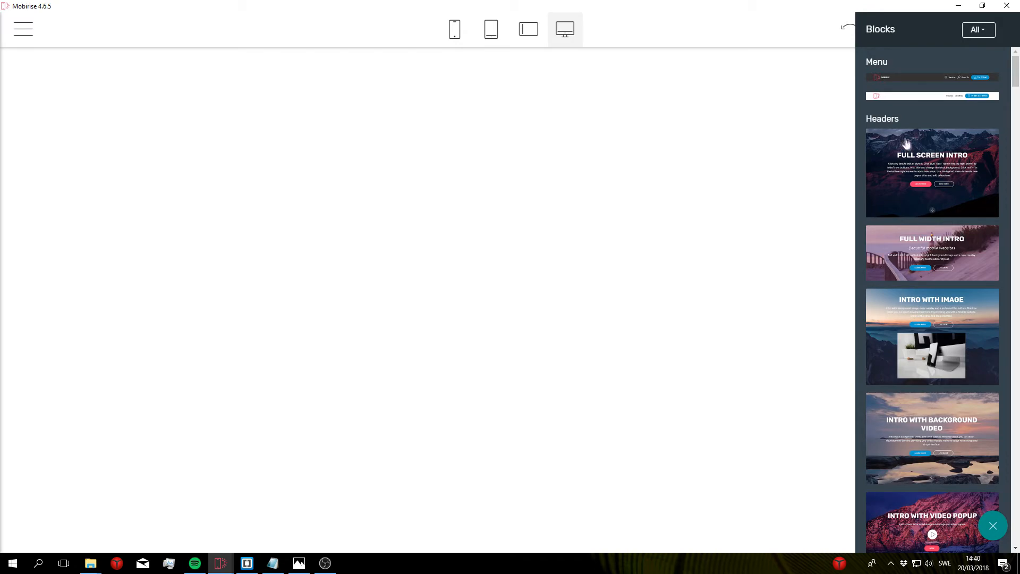
pyautogui.click(932, 174)
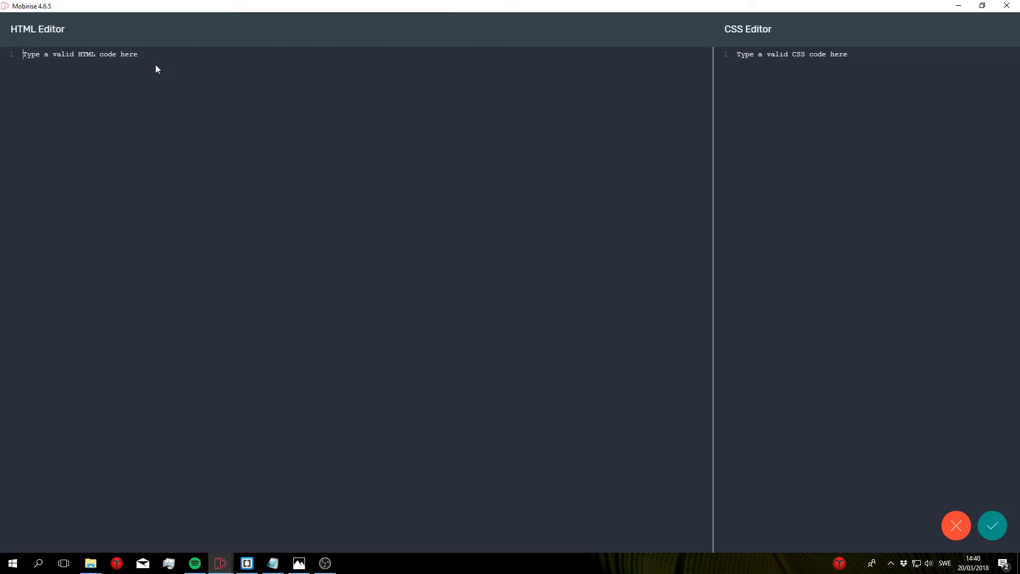
# Write <section class="tutorial-4"> in the HTML editor with blank lines inside it
pyautogui.write('<section')
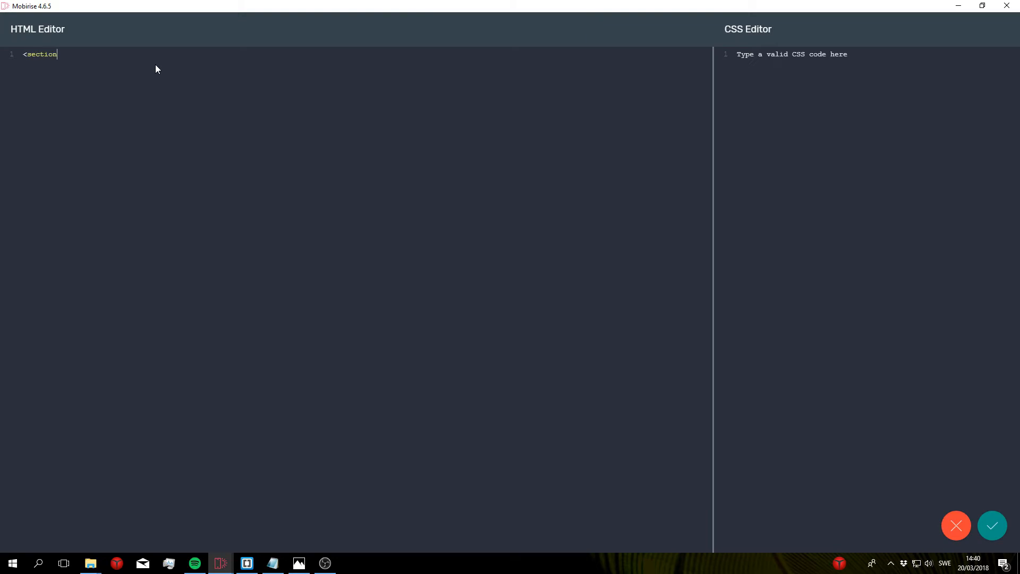
pyautogui.write('class=""')
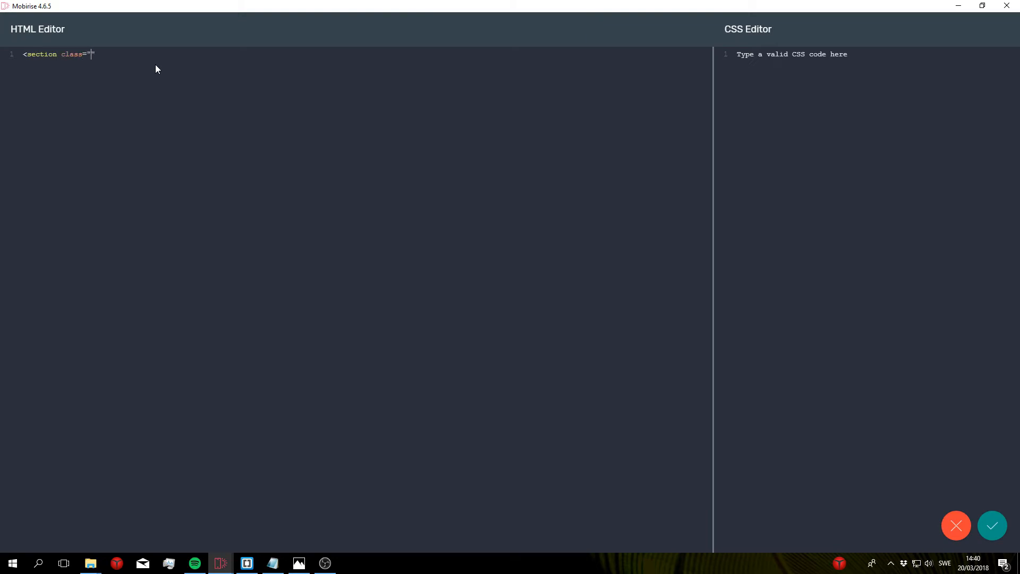
pyautogui.write('tutorial')
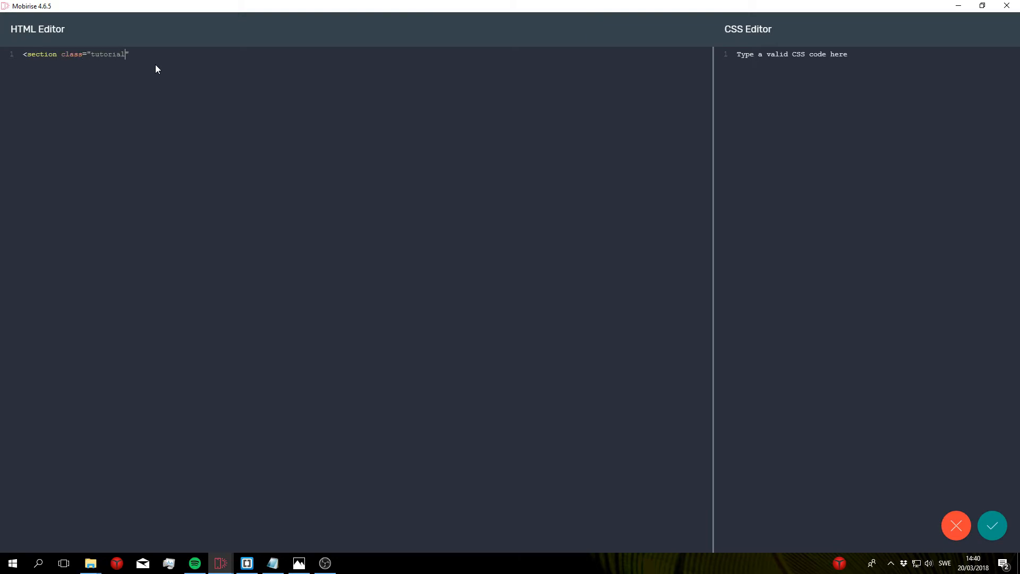
pyautogui.write('-4"></section>')
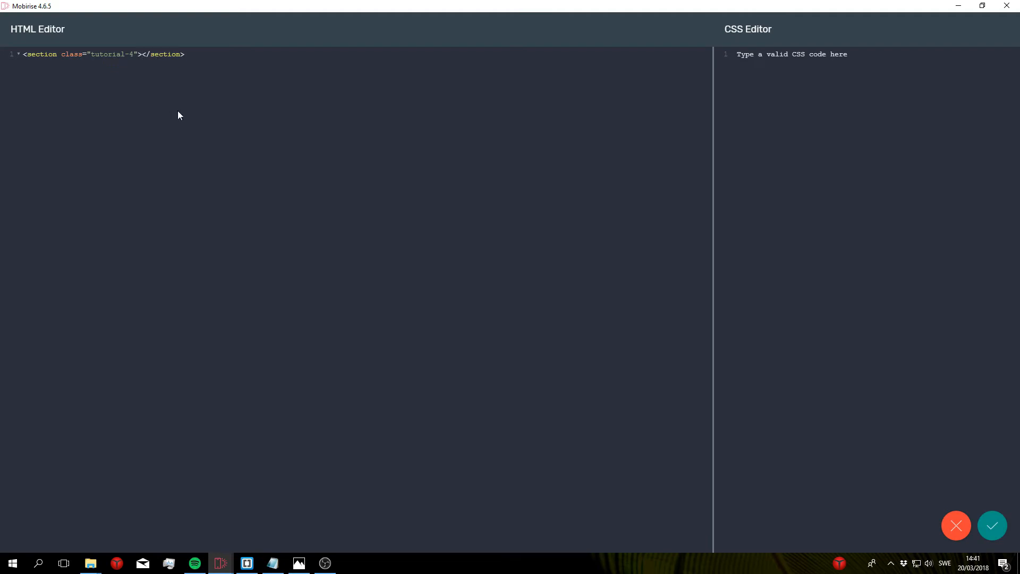
pyautogui.press('enter')
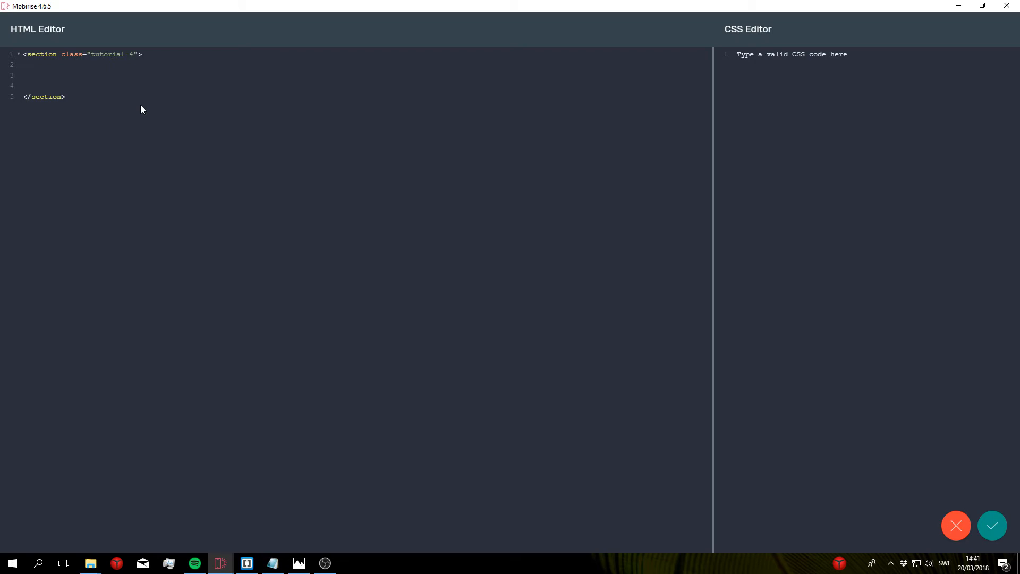
# Add an empty <mbr-parameters></mbr-parameters> element inside the section
pyautogui.write('<')
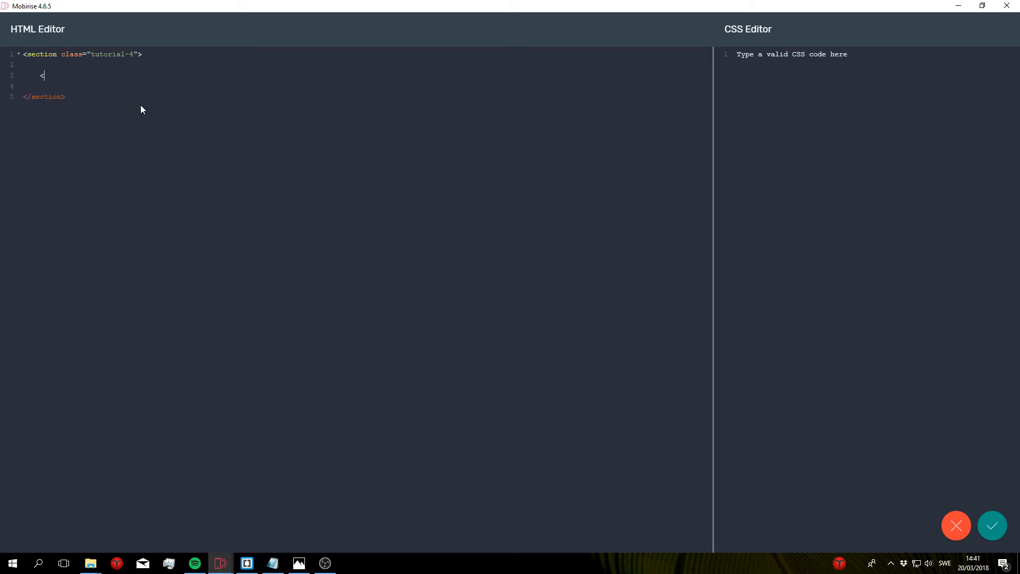
pyautogui.write('mbr')
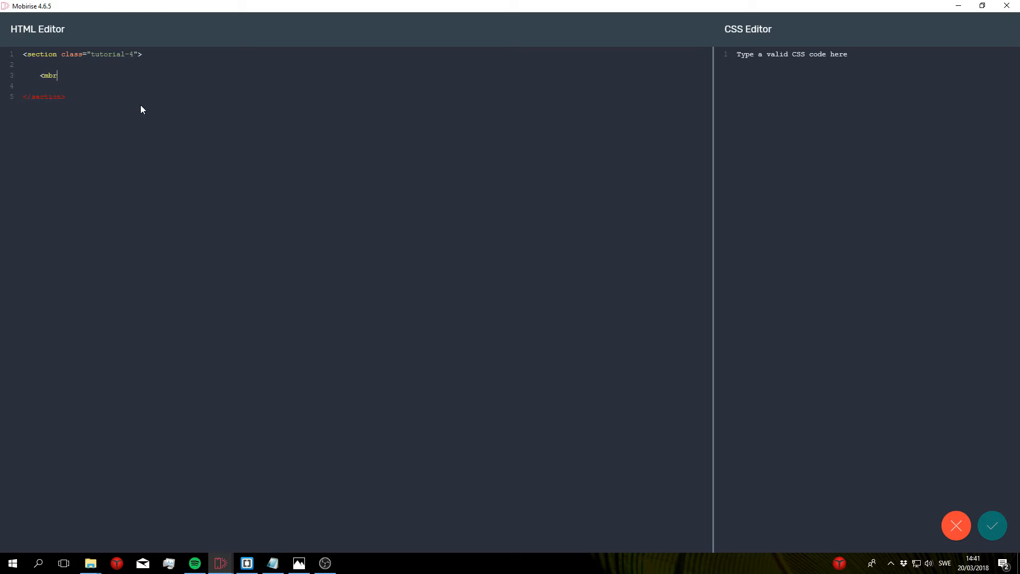
pyautogui.write('-parame')
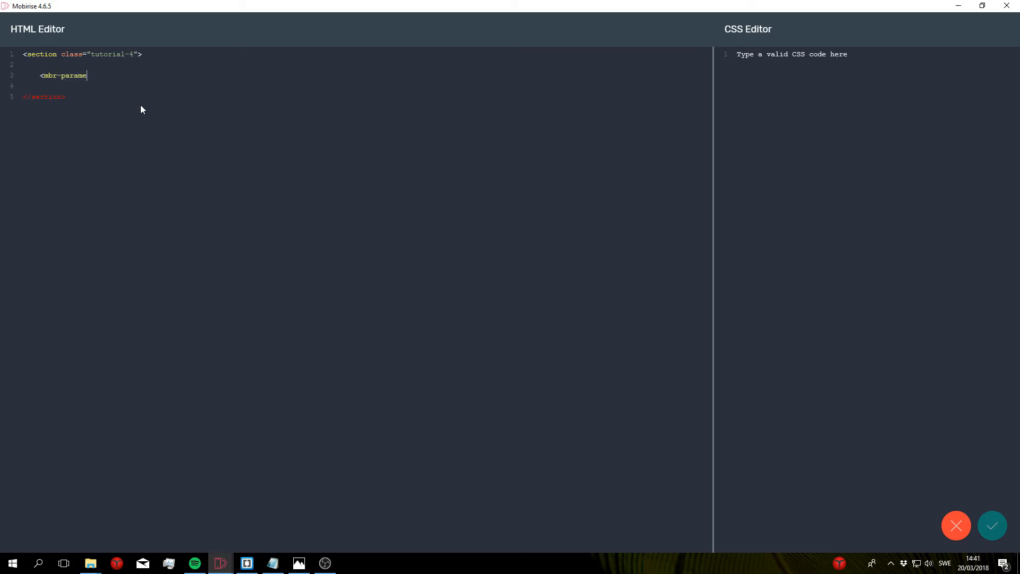
pyautogui.write('ters><')
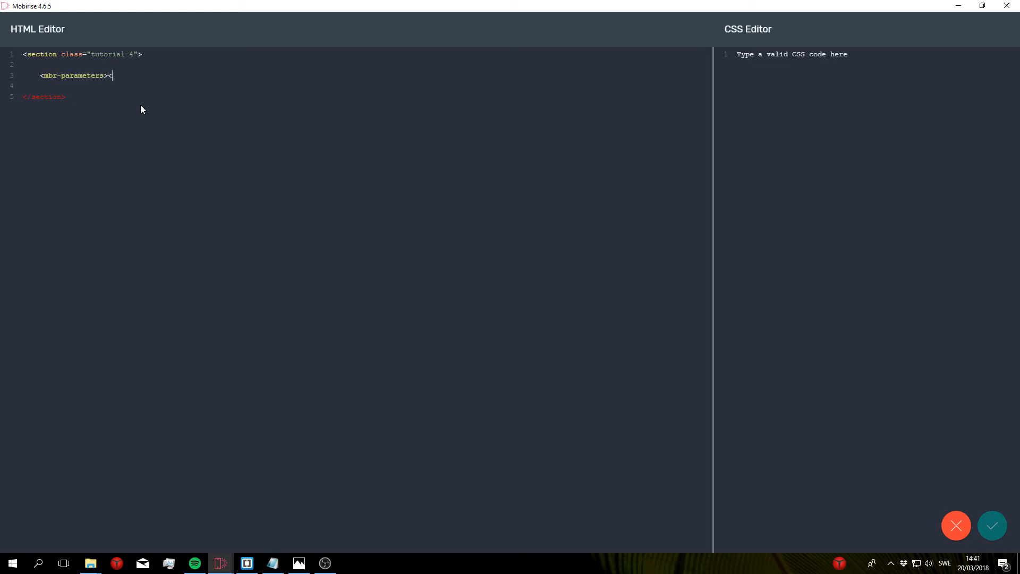
pyautogui.write('/')
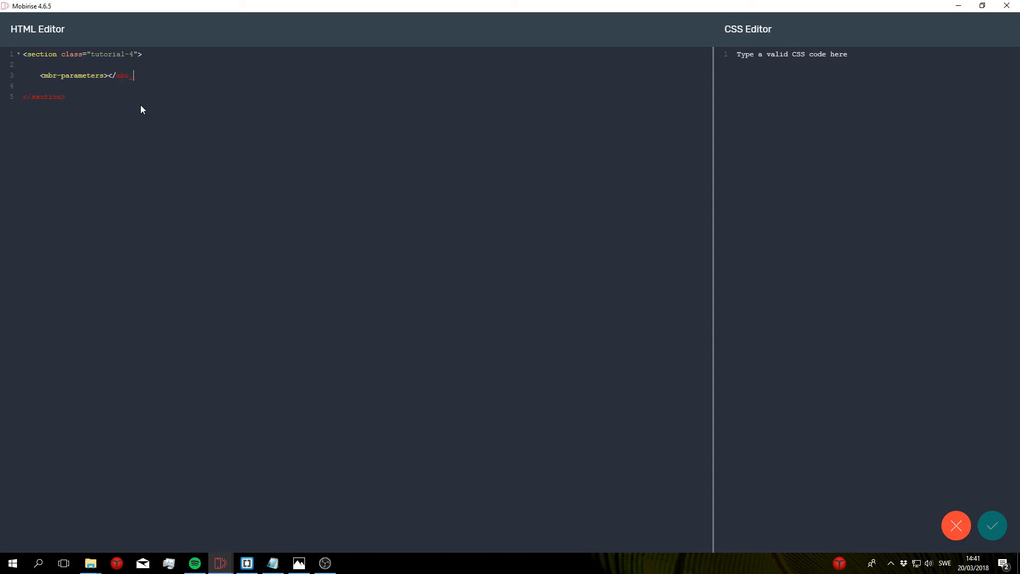
pyautogui.write('mbr-parameters>')
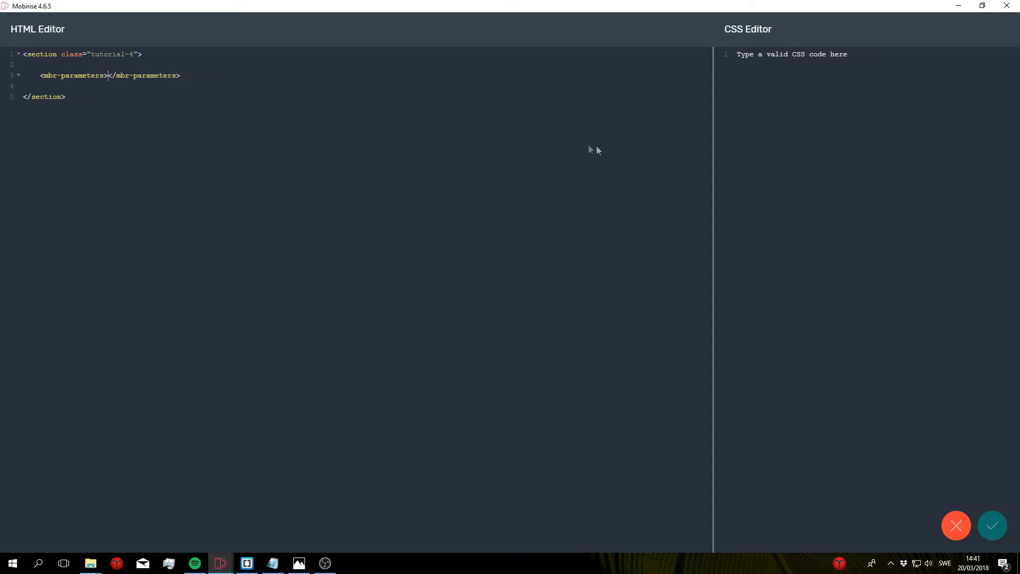
pyautogui.press('Enter')
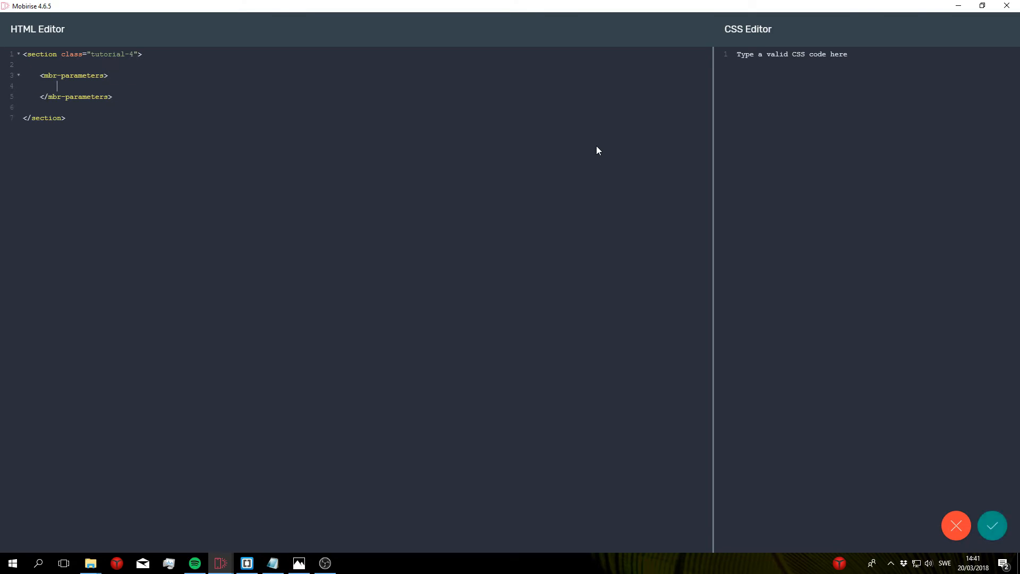
# Add <input type="image" title="Background Image" name="bg"> inside mbr-parameters
pyautogui.write('<input type')
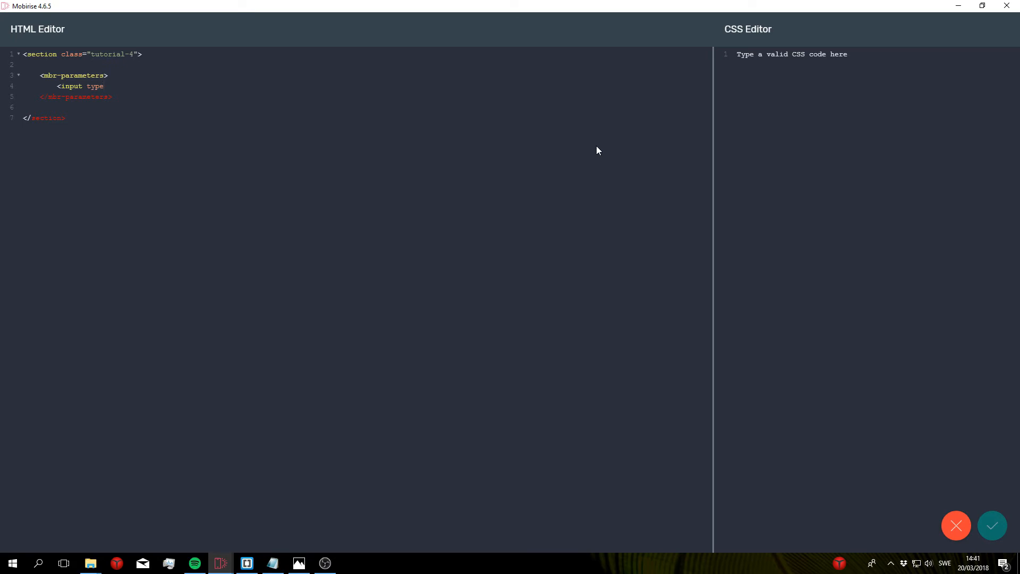
pyautogui.write('=""')
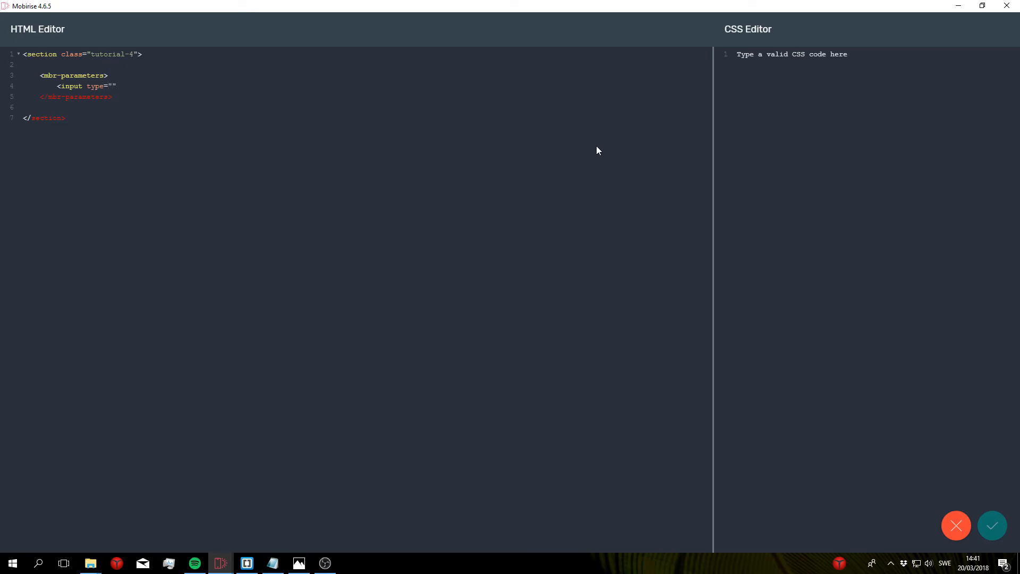
pyautogui.write('image')
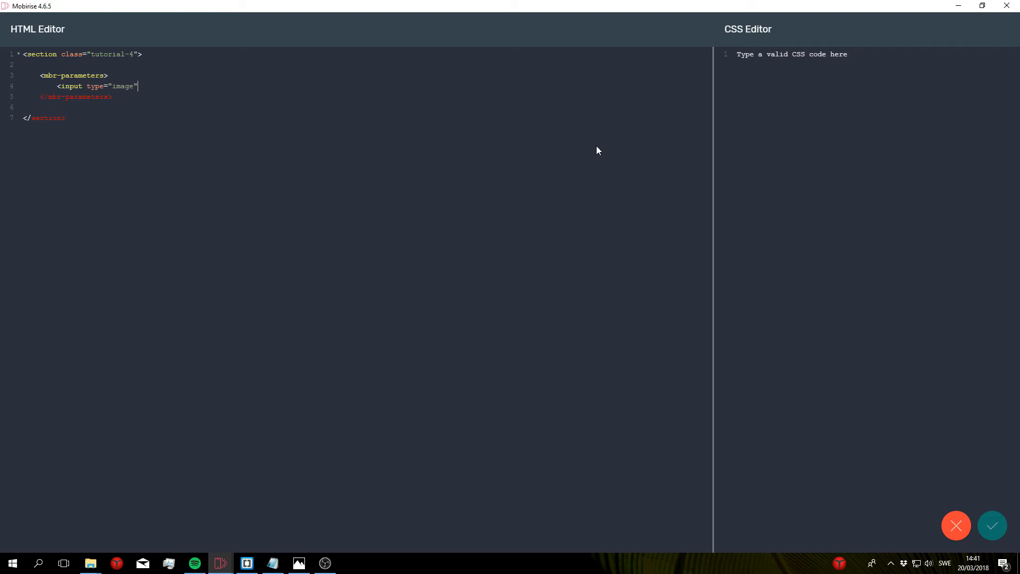
pyautogui.write('title=')
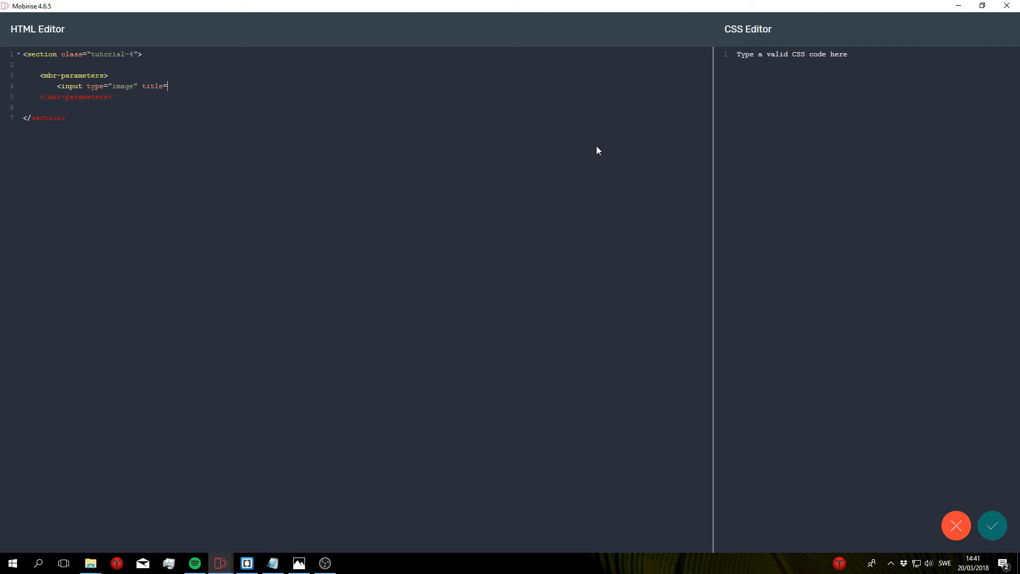
pyautogui.write('b"')
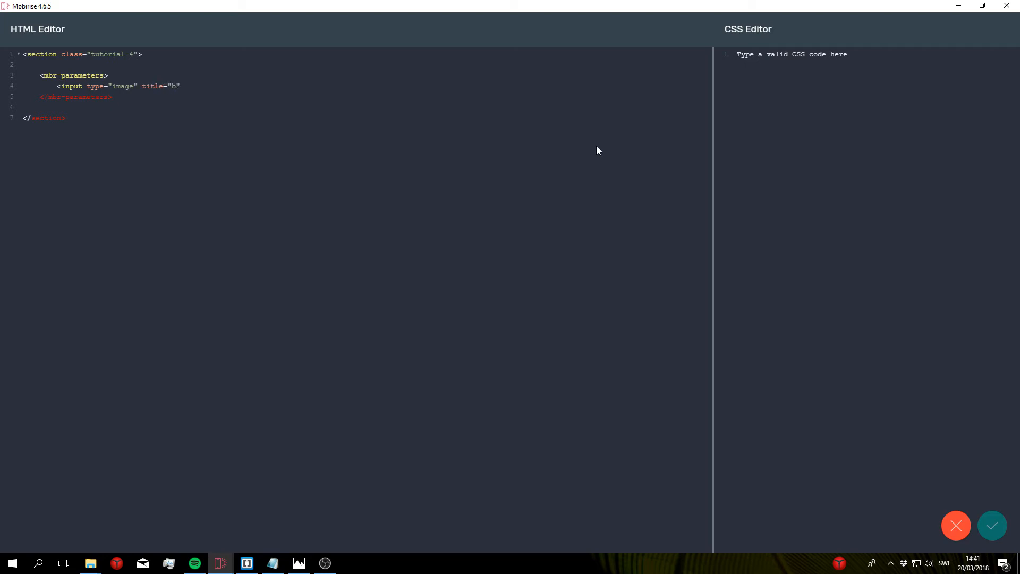
pyautogui.write('ackground')
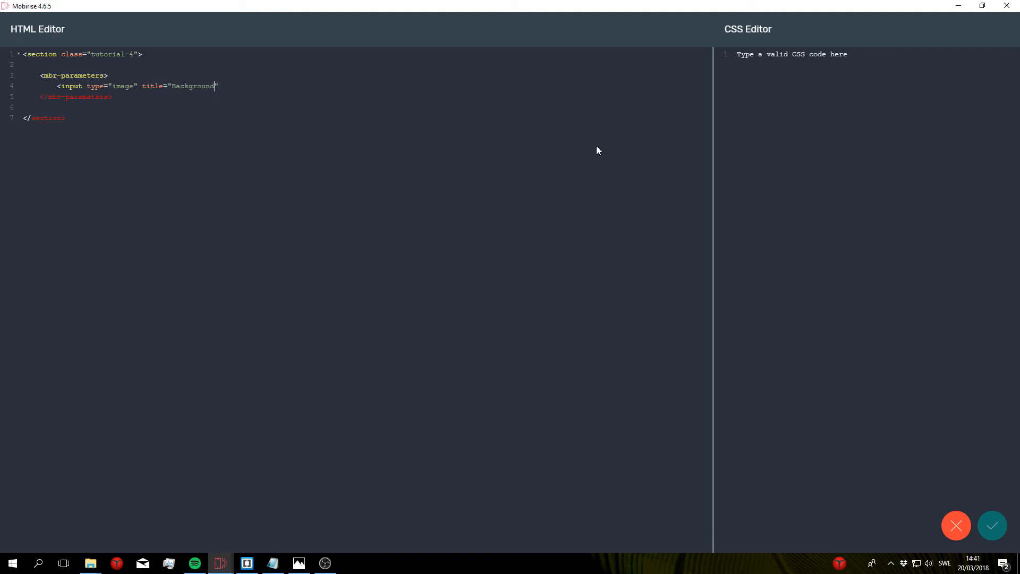
pyautogui.write('Image"')
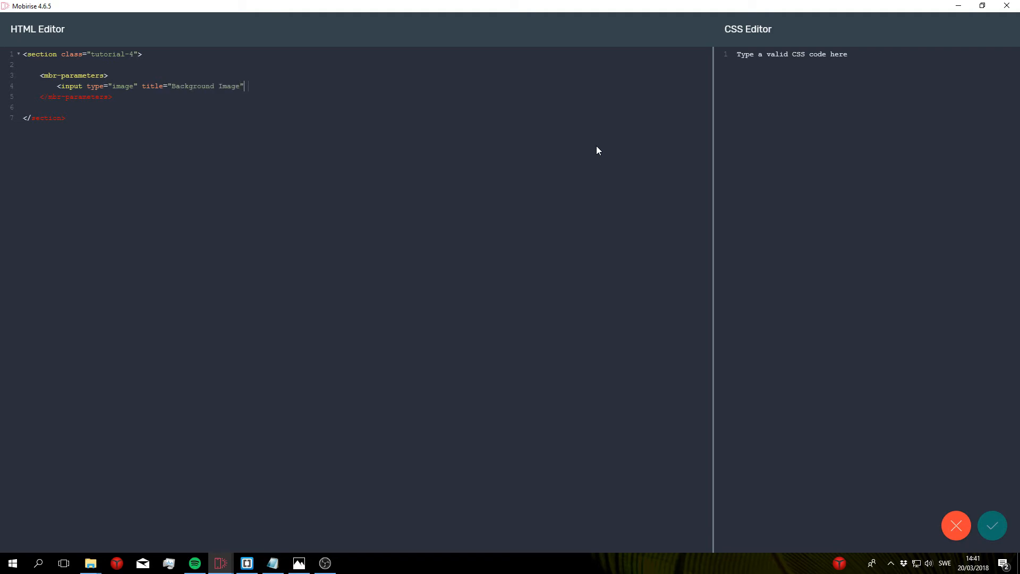
pyautogui.write('name')
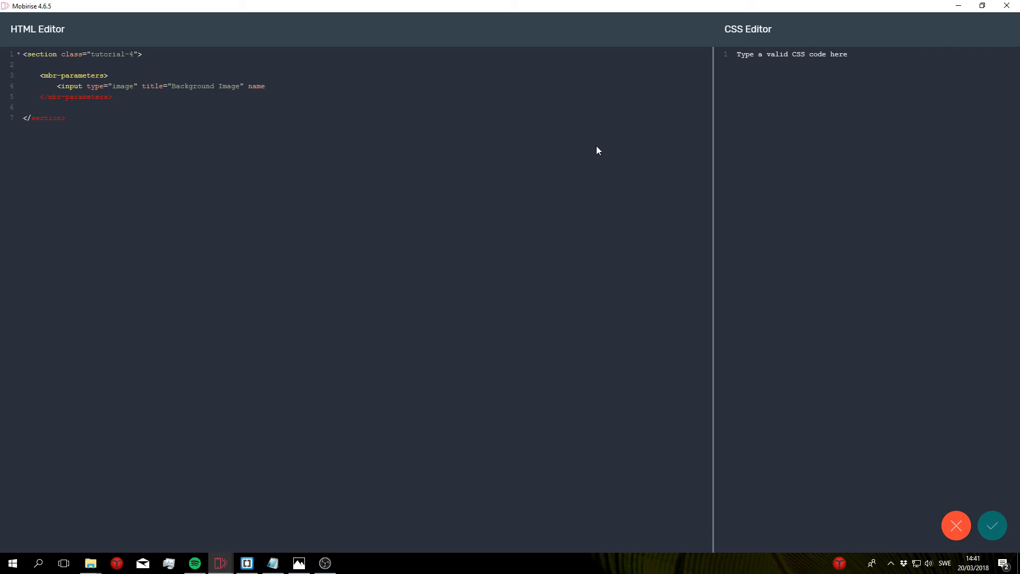
pyautogui.write('="bg"')
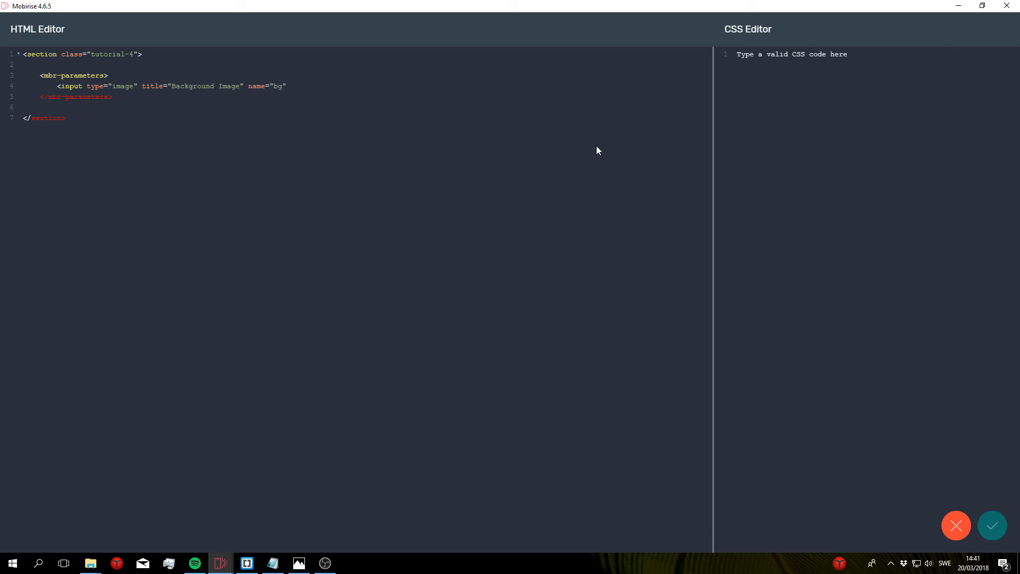
pyautogui.write('>d')
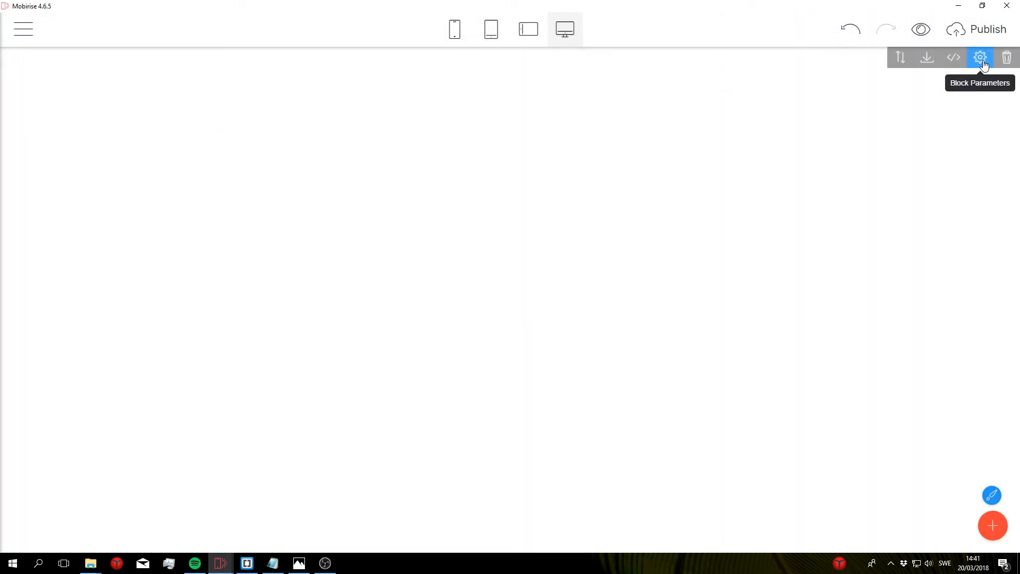
# Set the Background Image parameter to pexels-photo-614503.jpeg from the computer
pyautogui.click(980, 57)
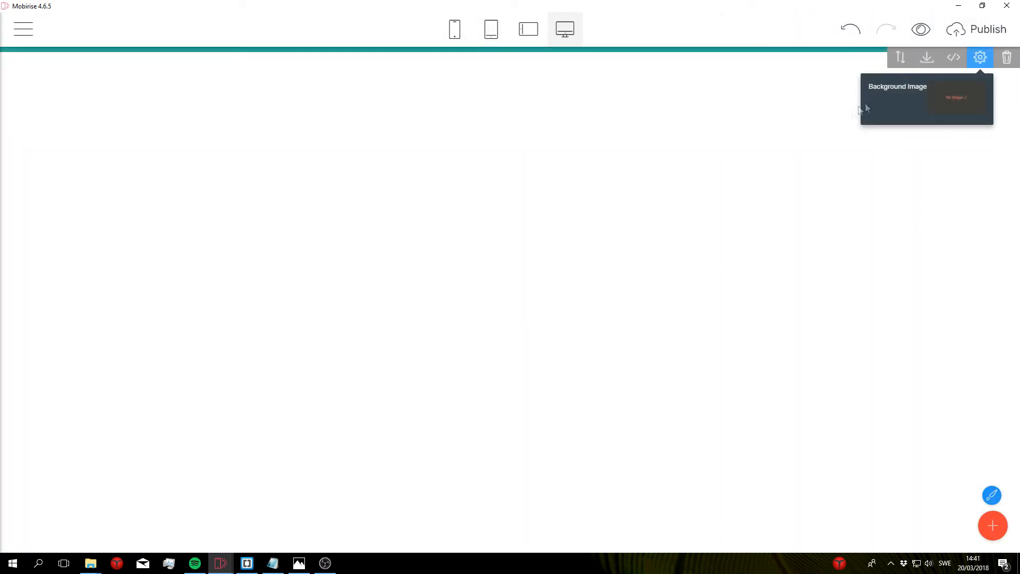
pyautogui.moveTo(901, 109)
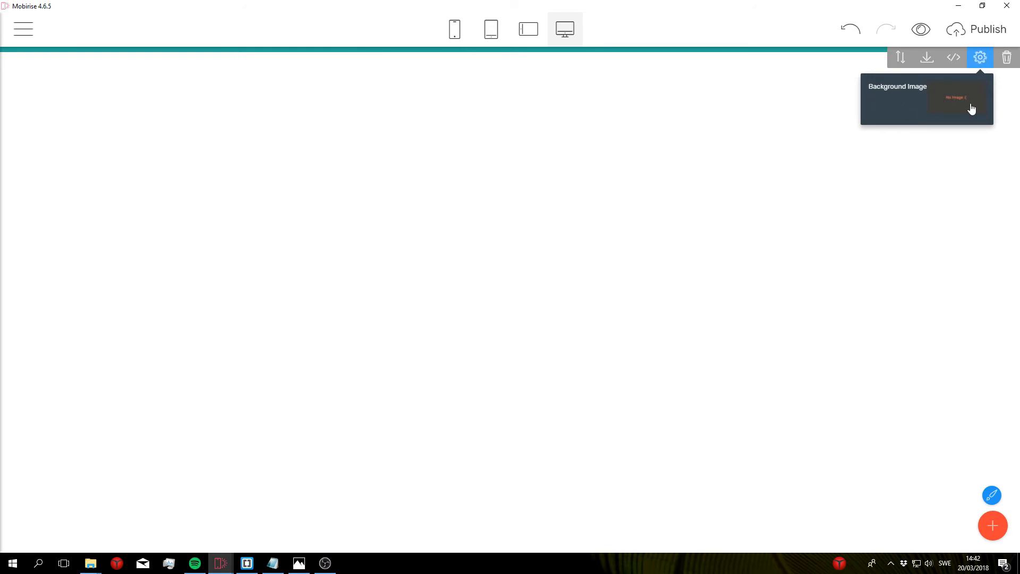
pyautogui.click(955, 98)
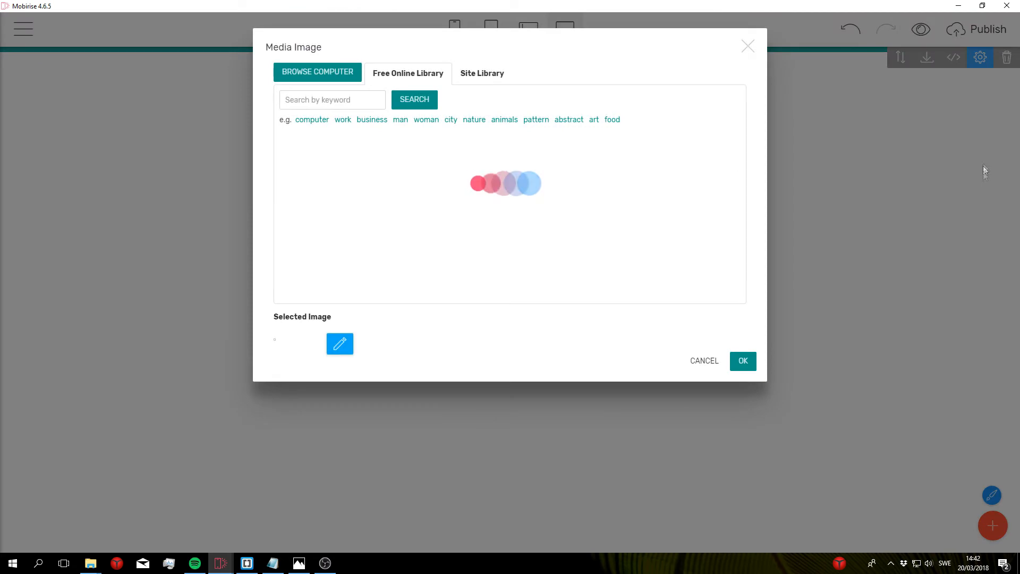
pyautogui.click(318, 71)
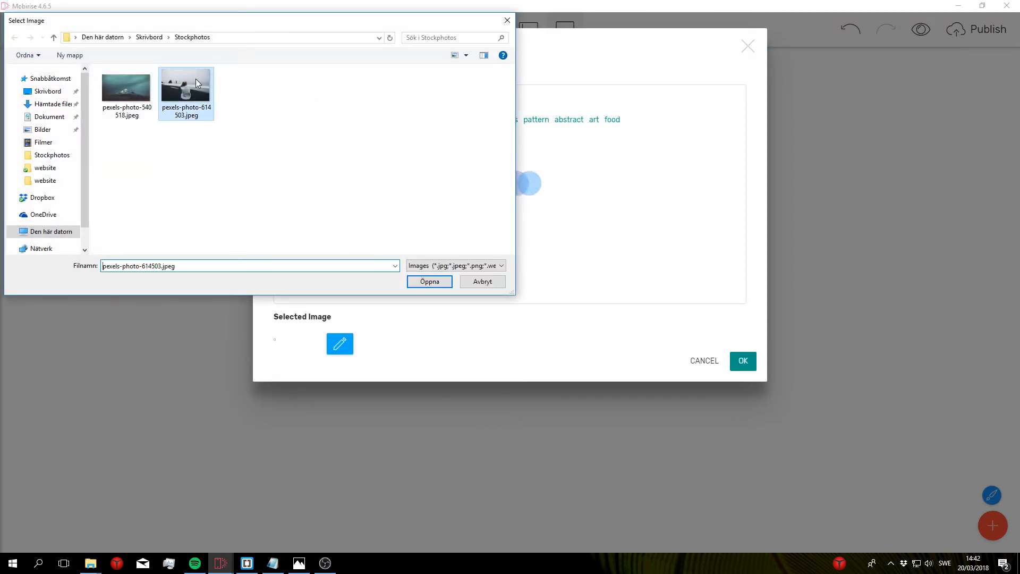
pyautogui.click(428, 280)
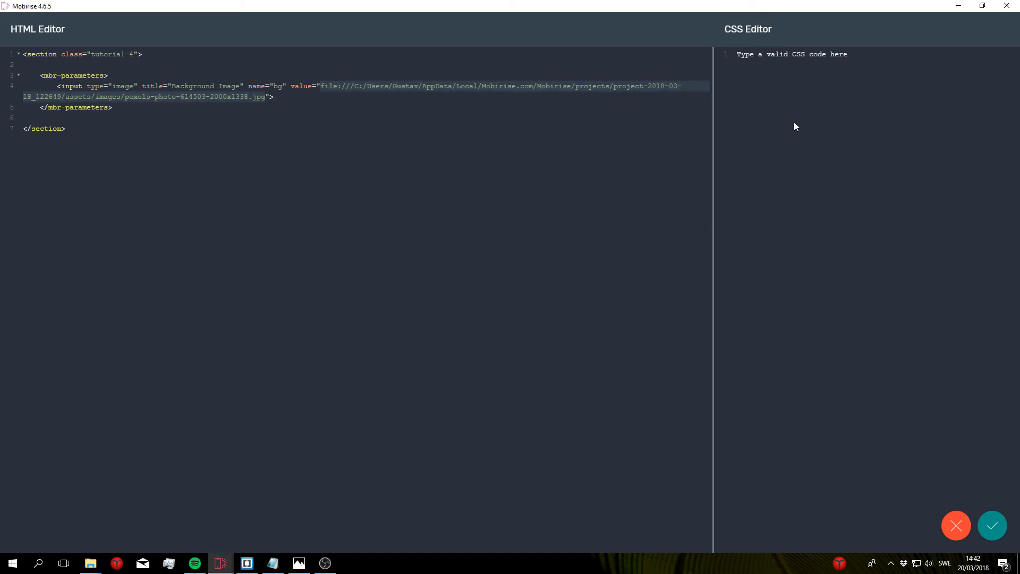
pyautogui.write('backgrou')
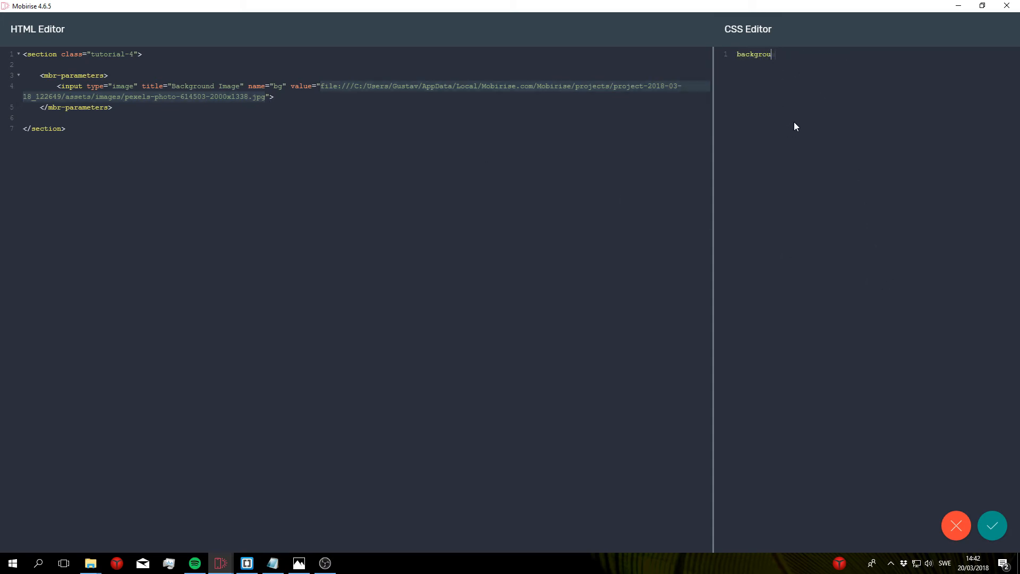
pyautogui.write('nd:')
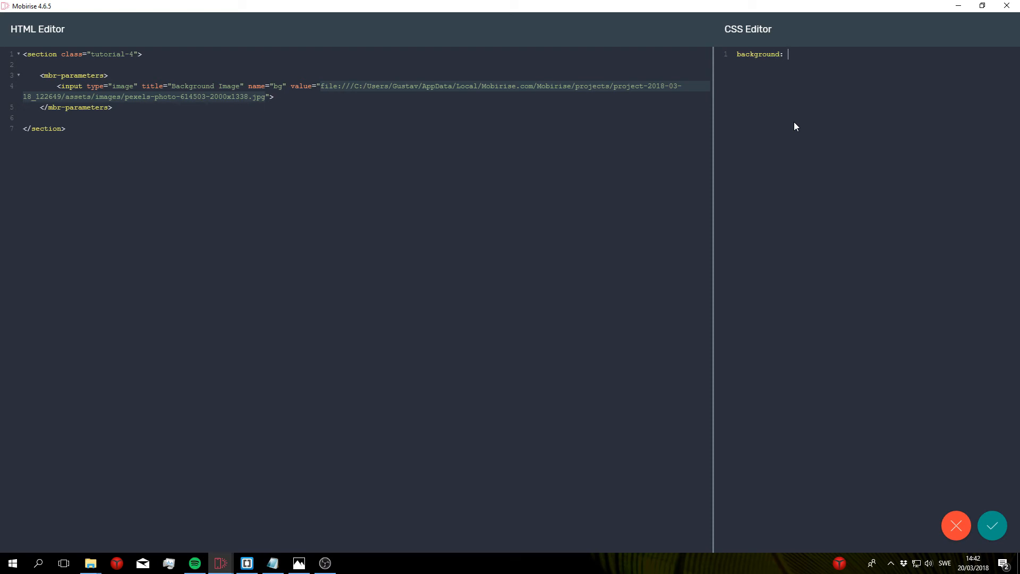
pyautogui.write('url()')
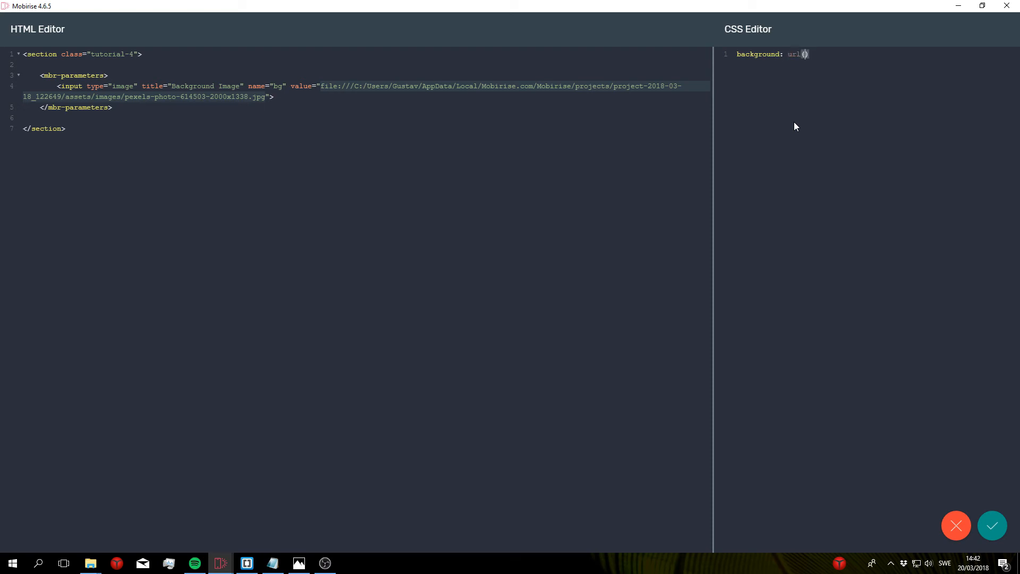
pyautogui.write('0')
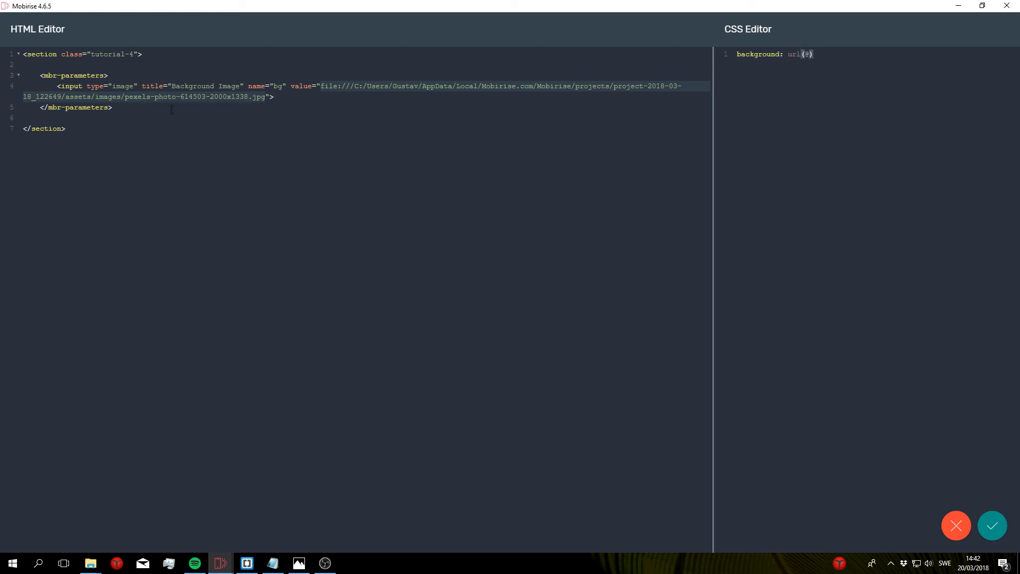
pyautogui.doubleClick(264, 86)
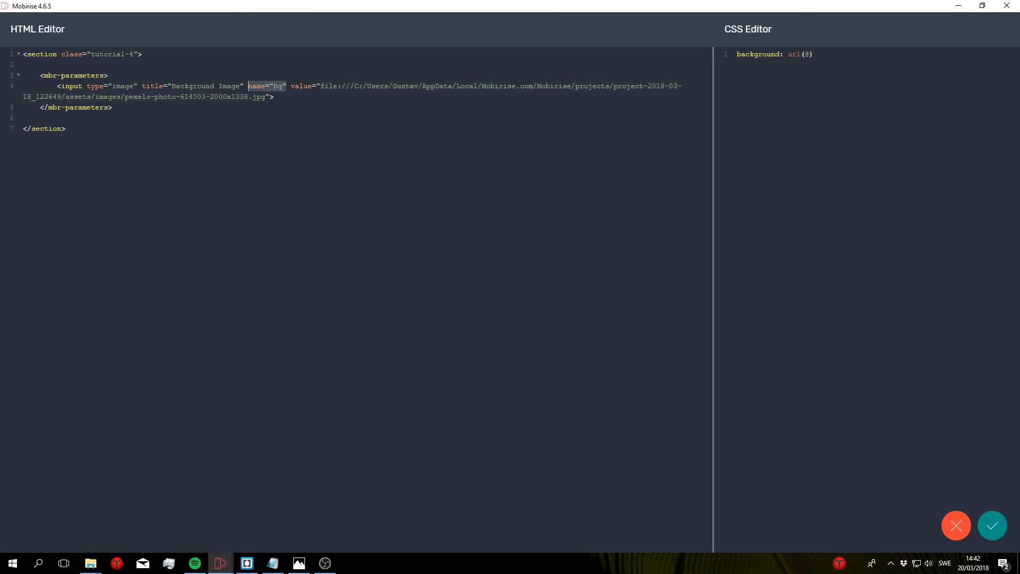
pyautogui.write('bg')
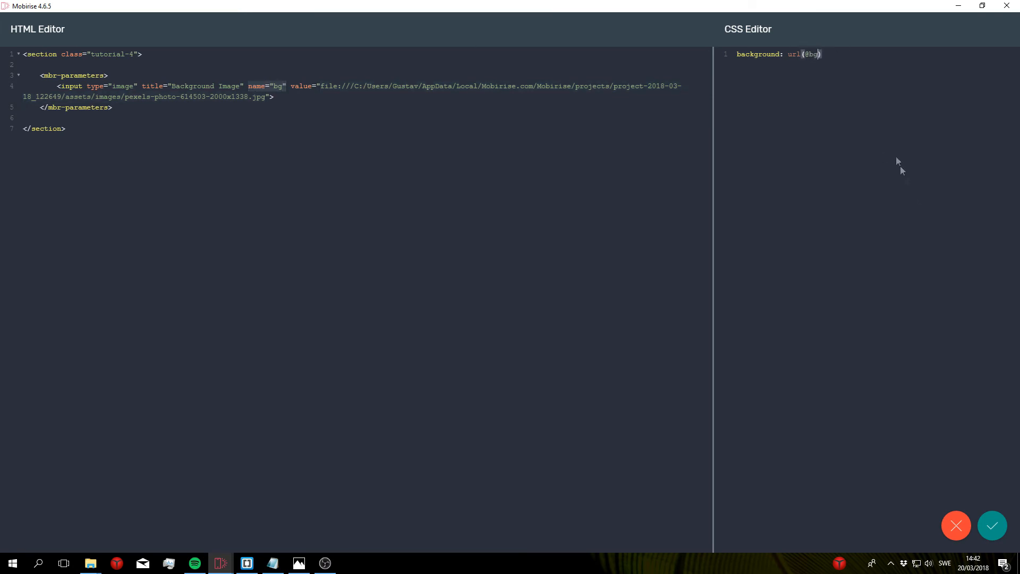
pyautogui.write(';')
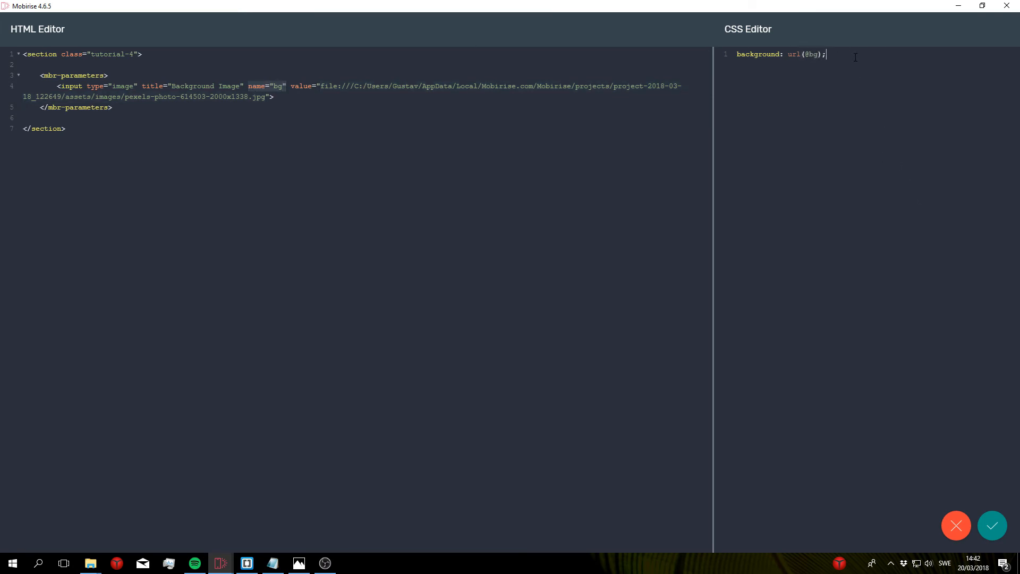
# Save the code changes and return to the block's code editor
pyautogui.click(992, 525)
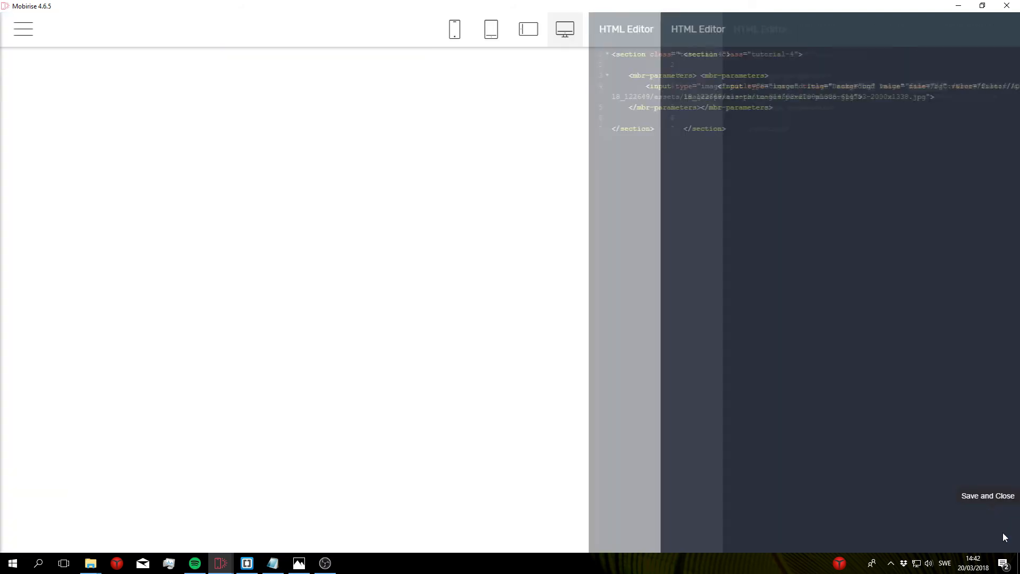
pyautogui.click(986, 495)
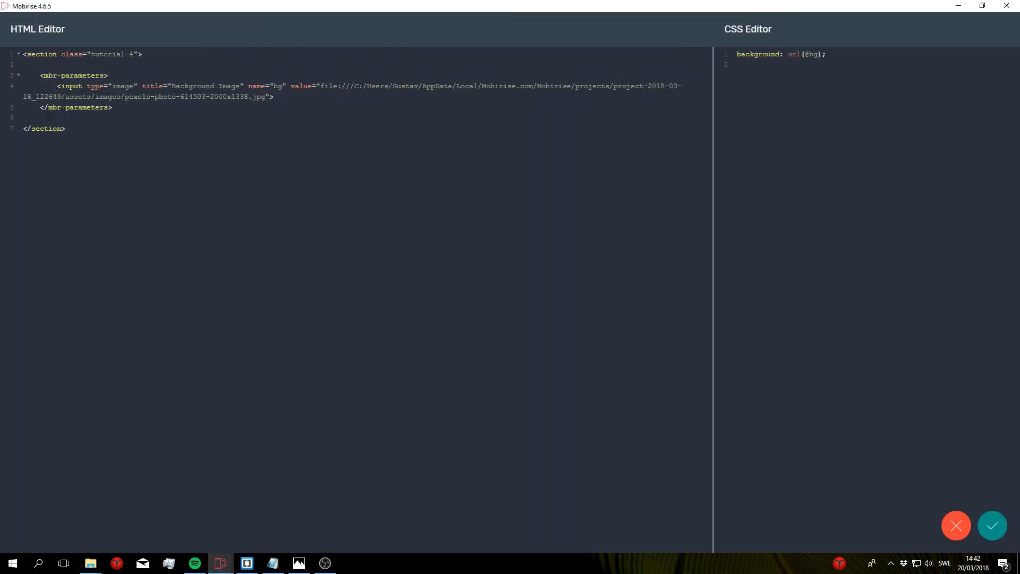
pyautogui.moveTo(574, 206)
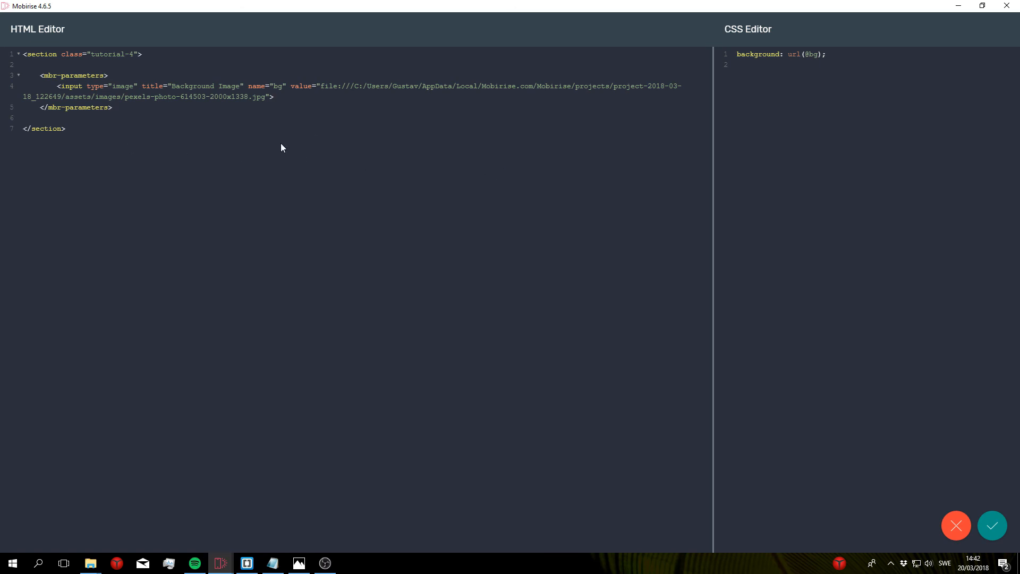
pyautogui.moveTo(778, 140)
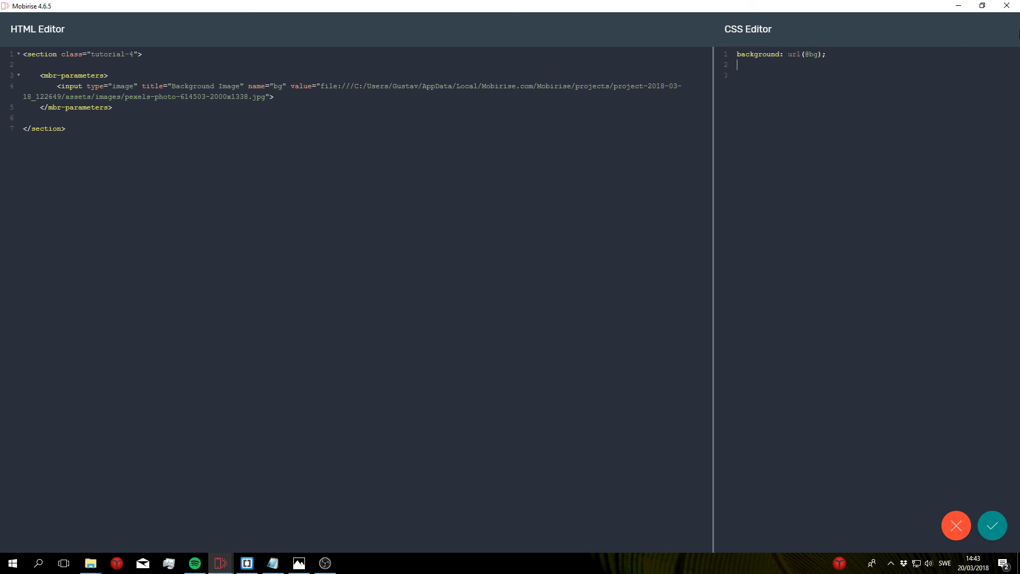
# Add height: 100vh; to the CSS and save so the beach photo fills the view
pyautogui.write('height')
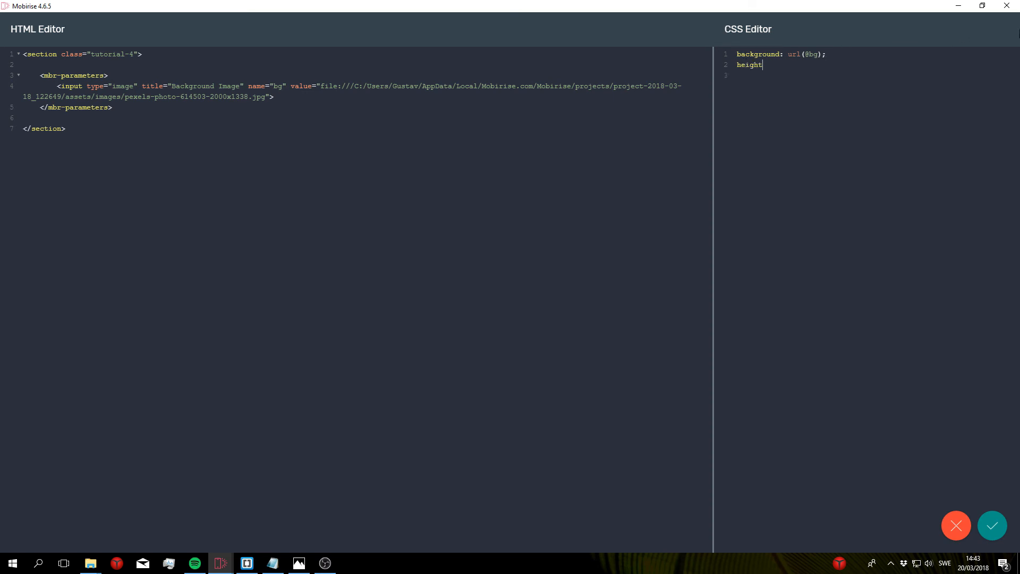
pyautogui.write(': 100v')
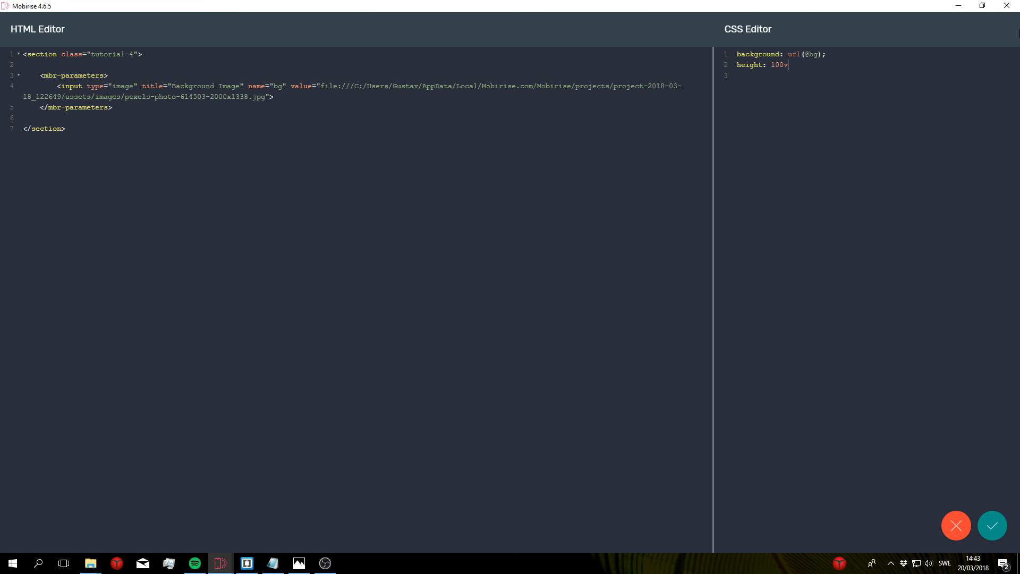
pyautogui.write('h;')
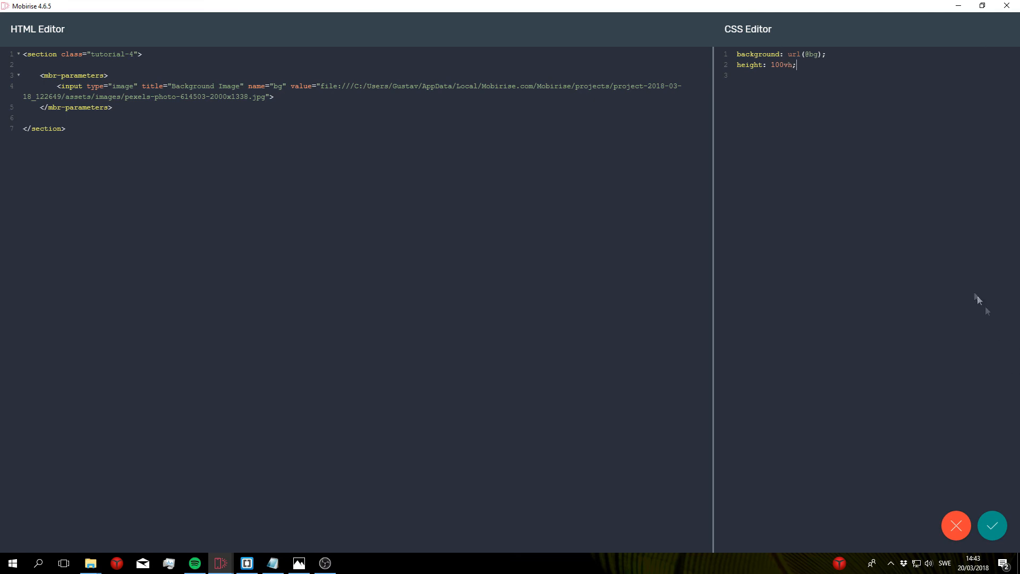
pyautogui.click(991, 526)
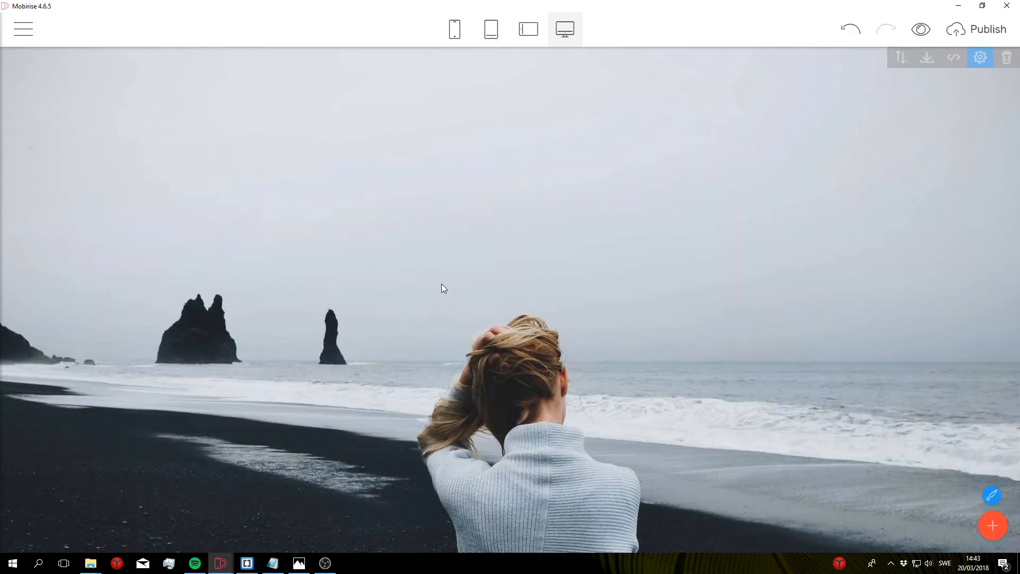
pyautogui.moveTo(369, 287)
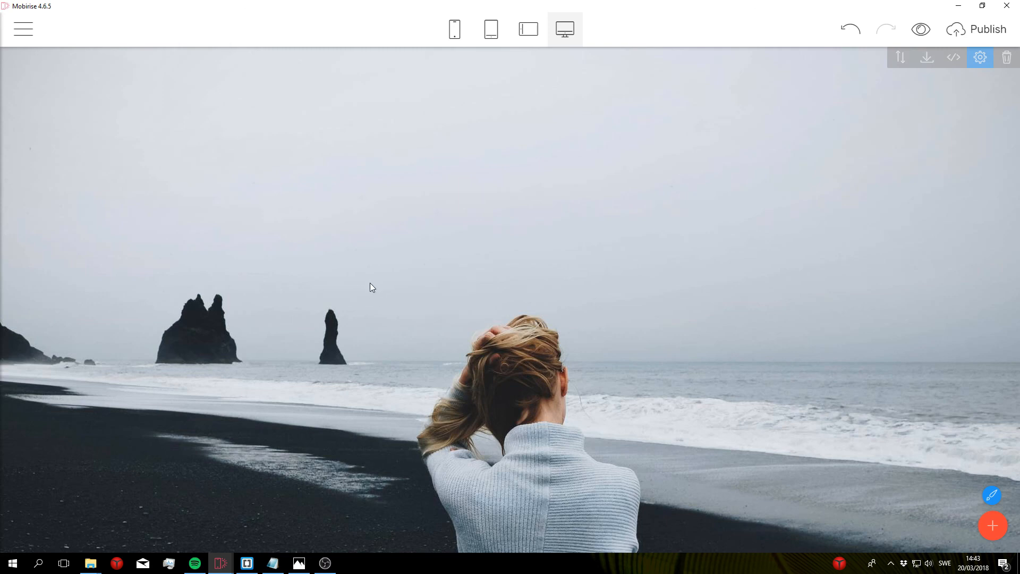
pyautogui.moveTo(356, 277)
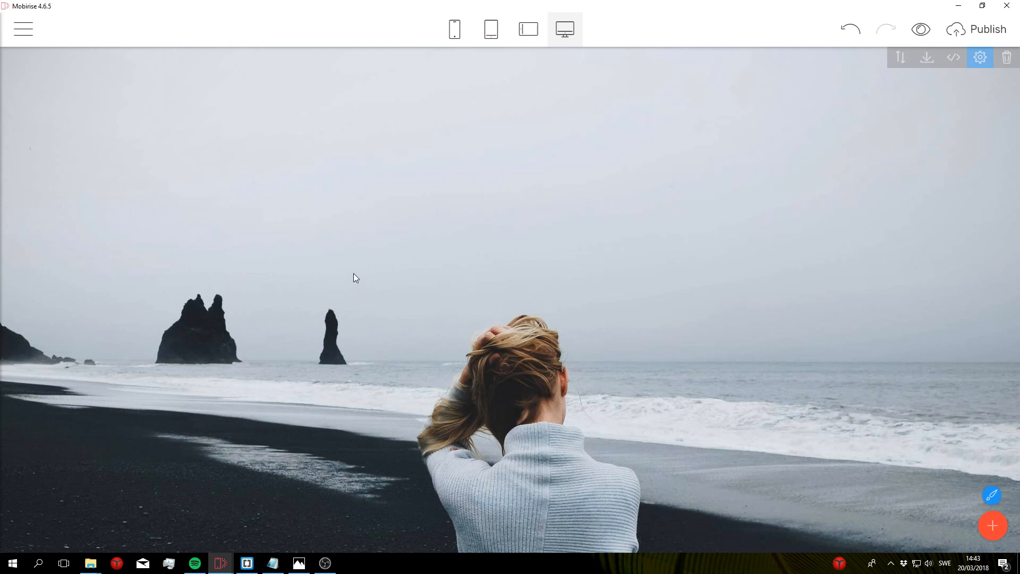
pyautogui.moveTo(954, 57)
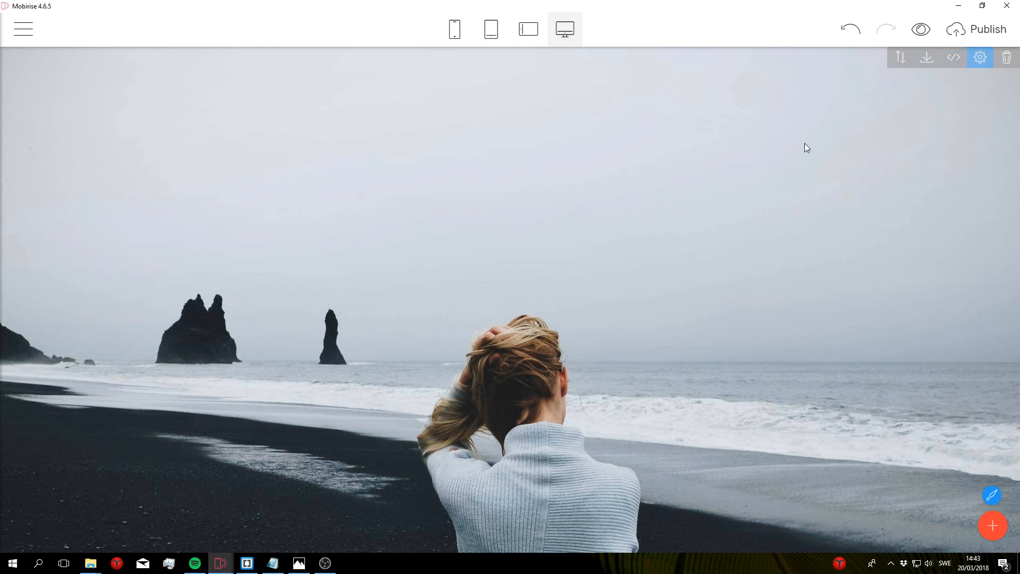
pyautogui.moveTo(680, 142)
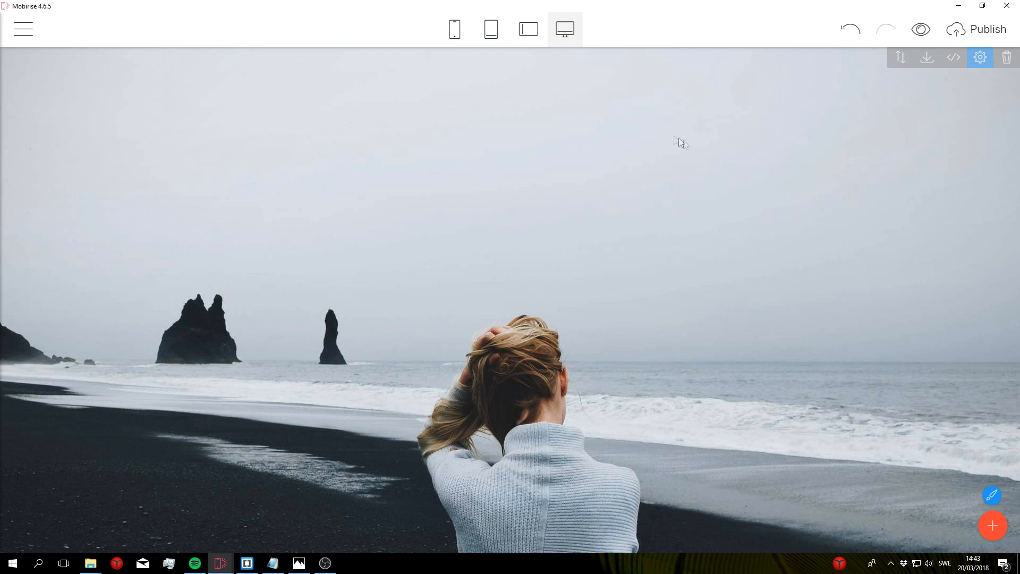
pyautogui.moveTo(481, 68)
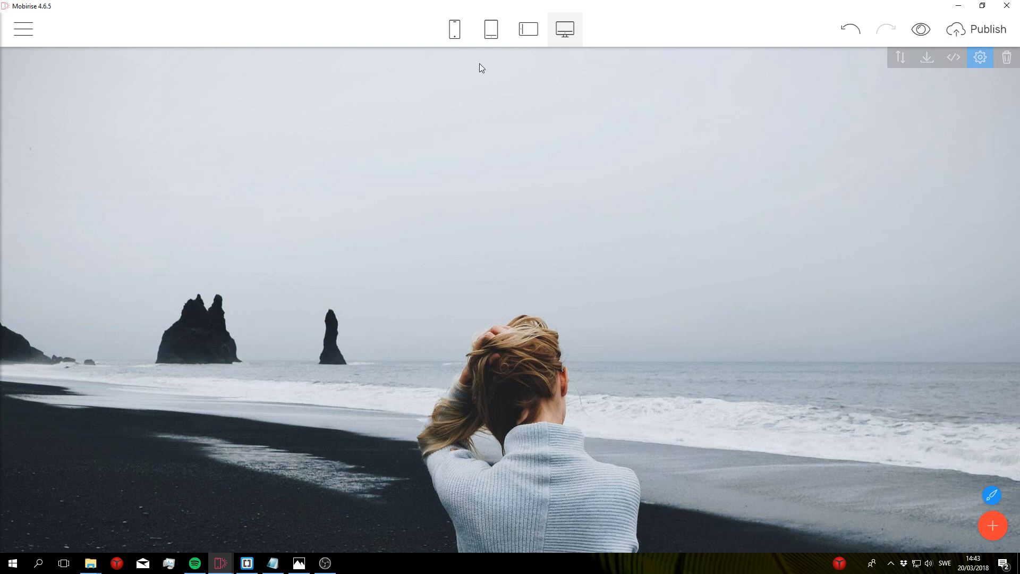